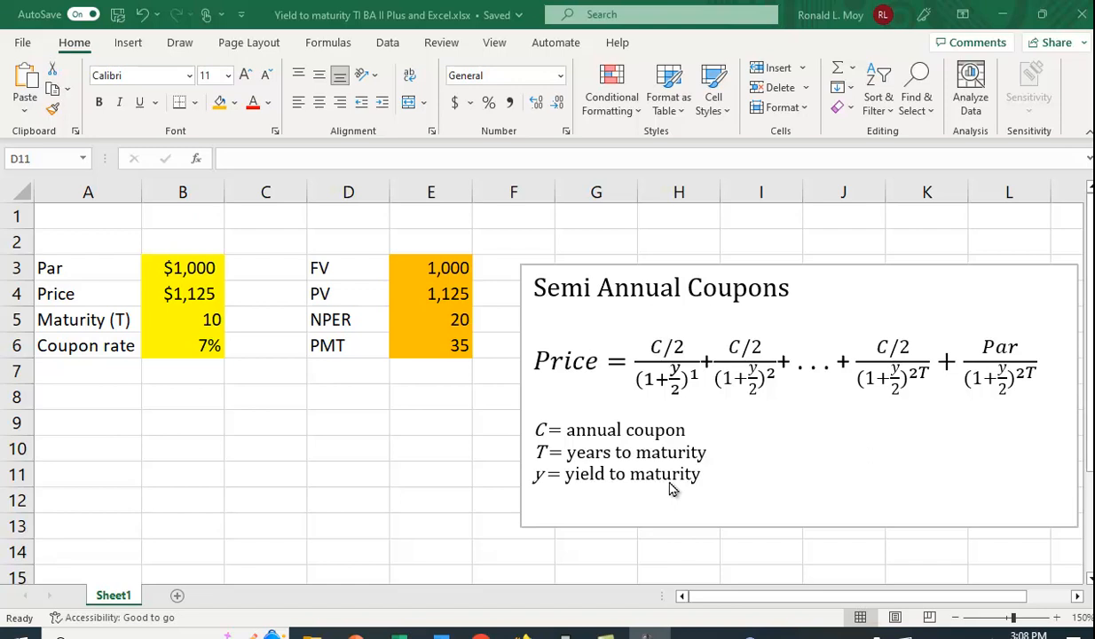
{"action": "mouse_move", "coordinate": [652, 349]}
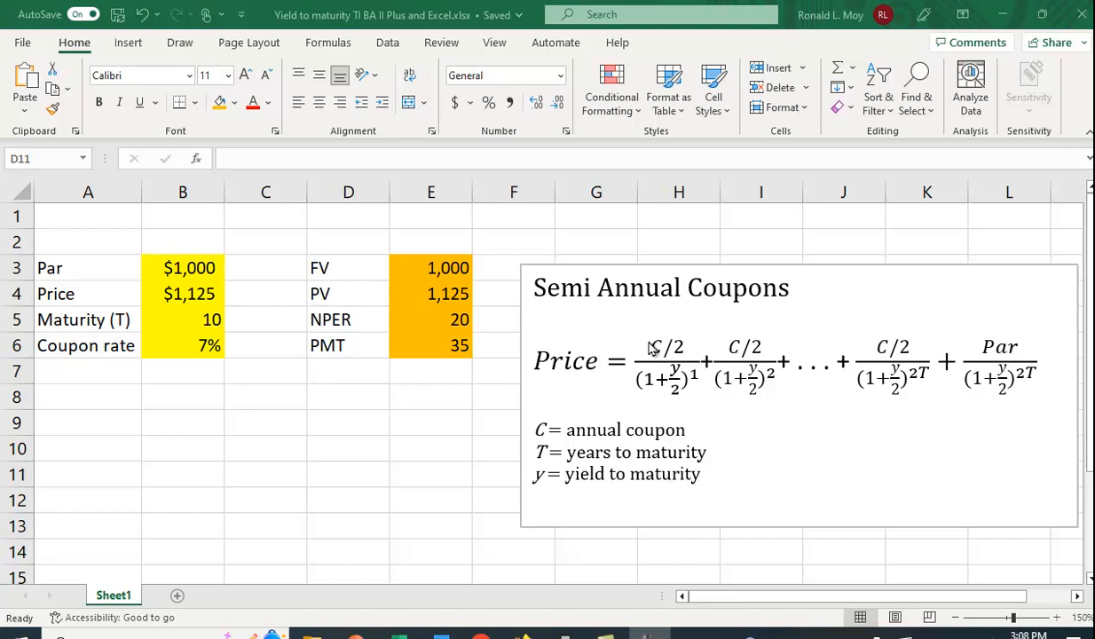
{"action": "mouse_move", "coordinate": [1007, 403]}
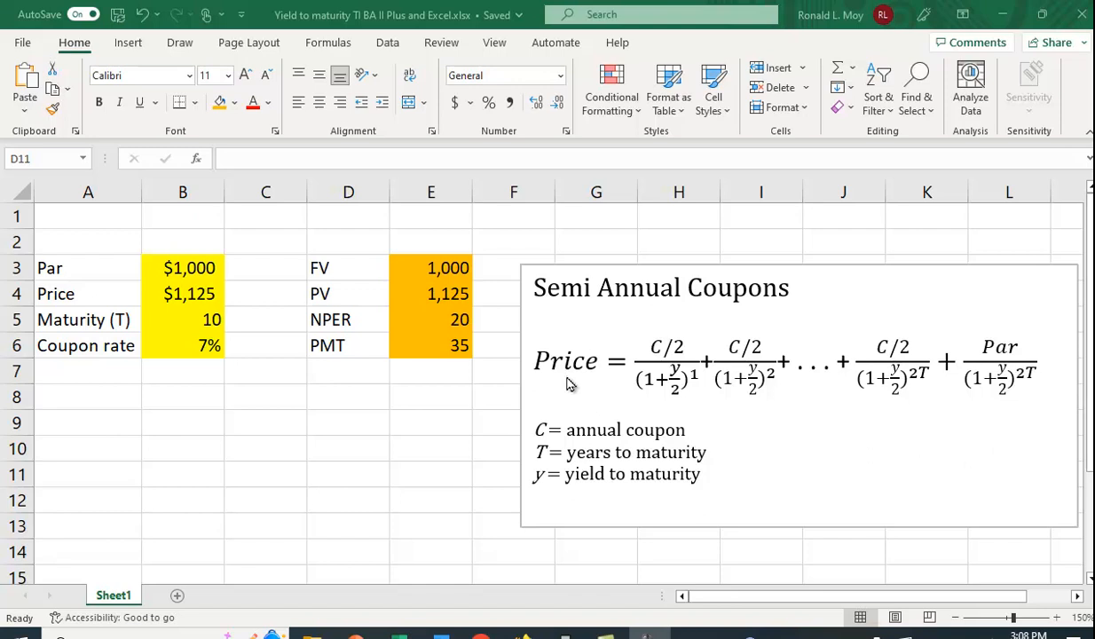
{"action": "mouse_move", "coordinate": [782, 455]}
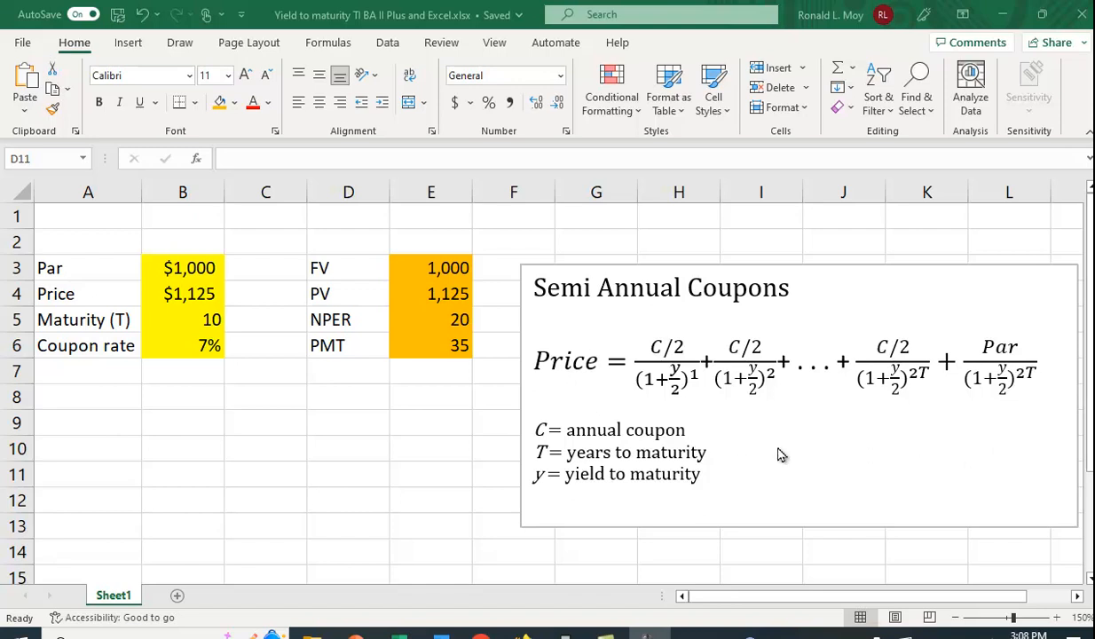
{"action": "mouse_move", "coordinate": [716, 413]}
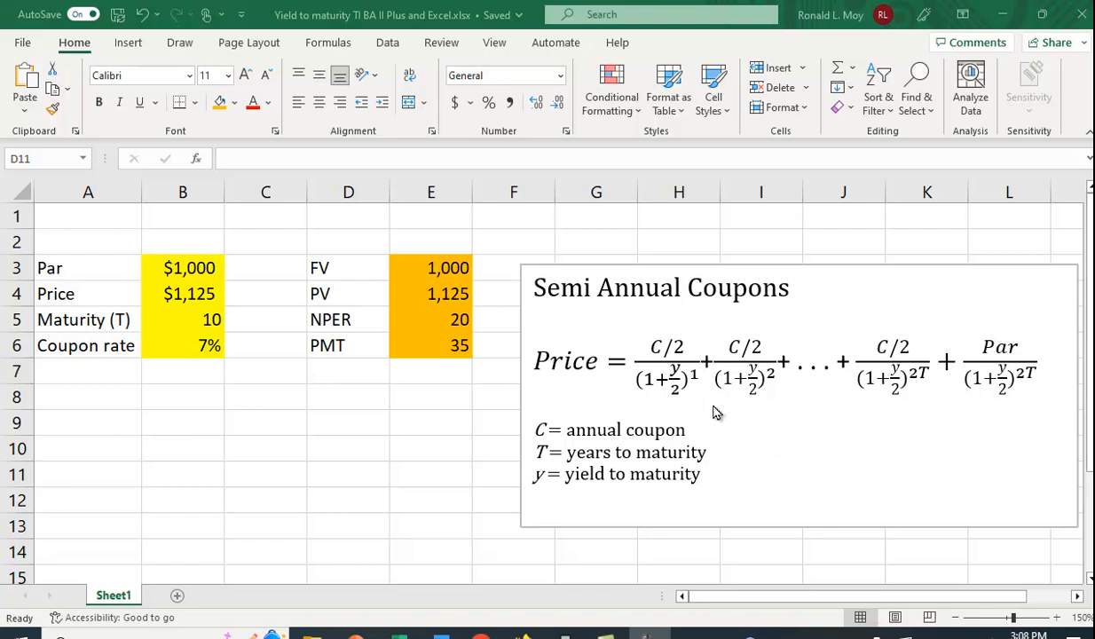
{"action": "mouse_move", "coordinate": [661, 362]}
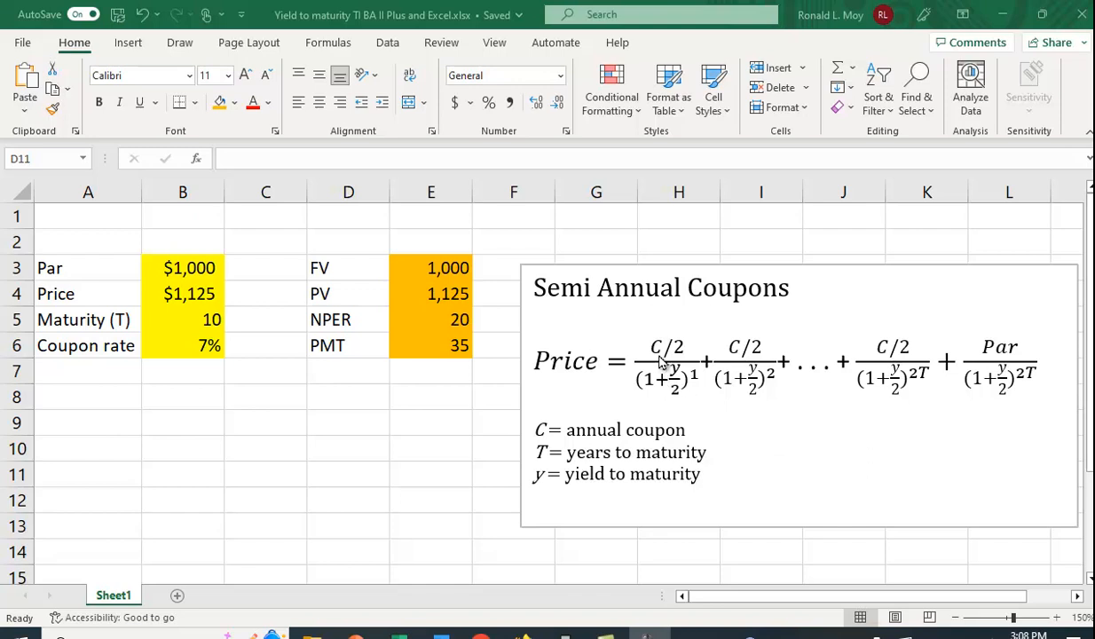
{"action": "mouse_move", "coordinate": [967, 359]}
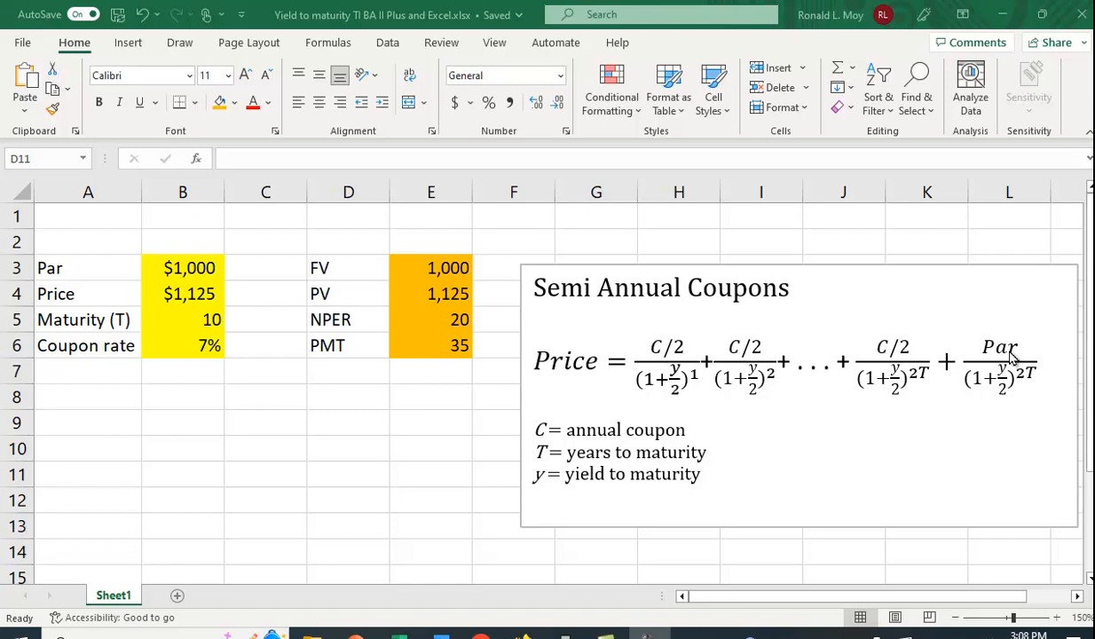
{"action": "mouse_move", "coordinate": [661, 364]}
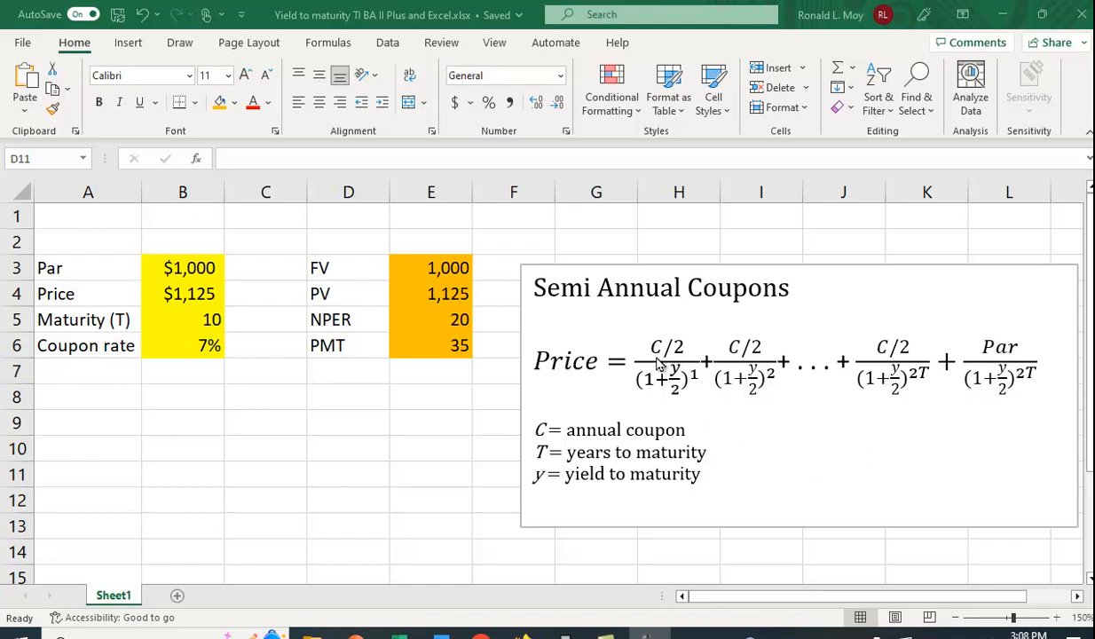
{"action": "mouse_move", "coordinate": [692, 353]}
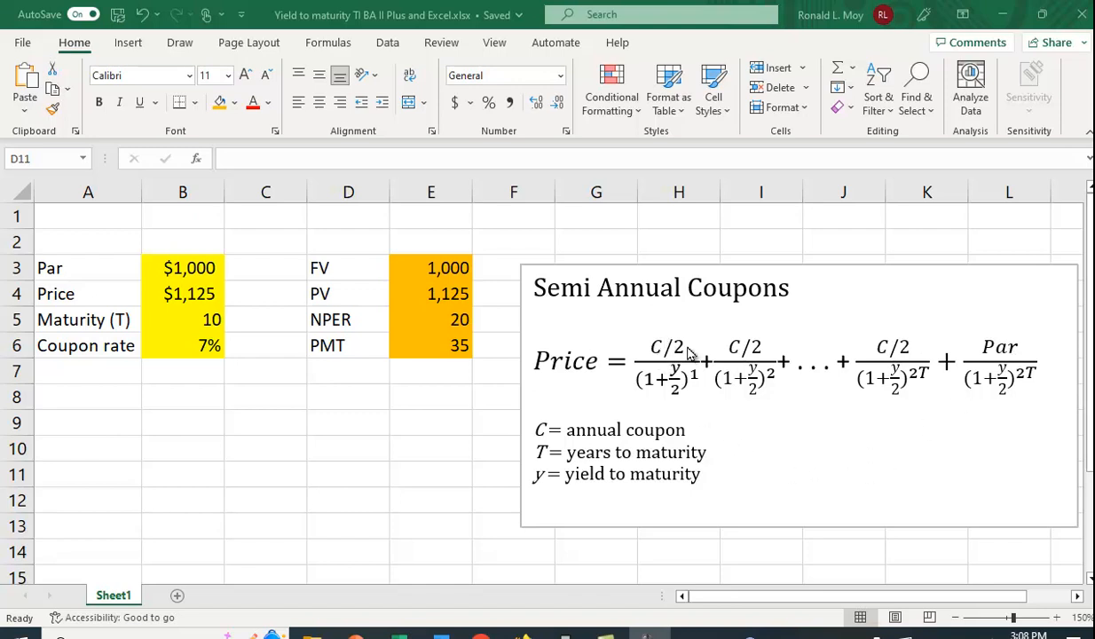
{"action": "mouse_move", "coordinate": [715, 407]}
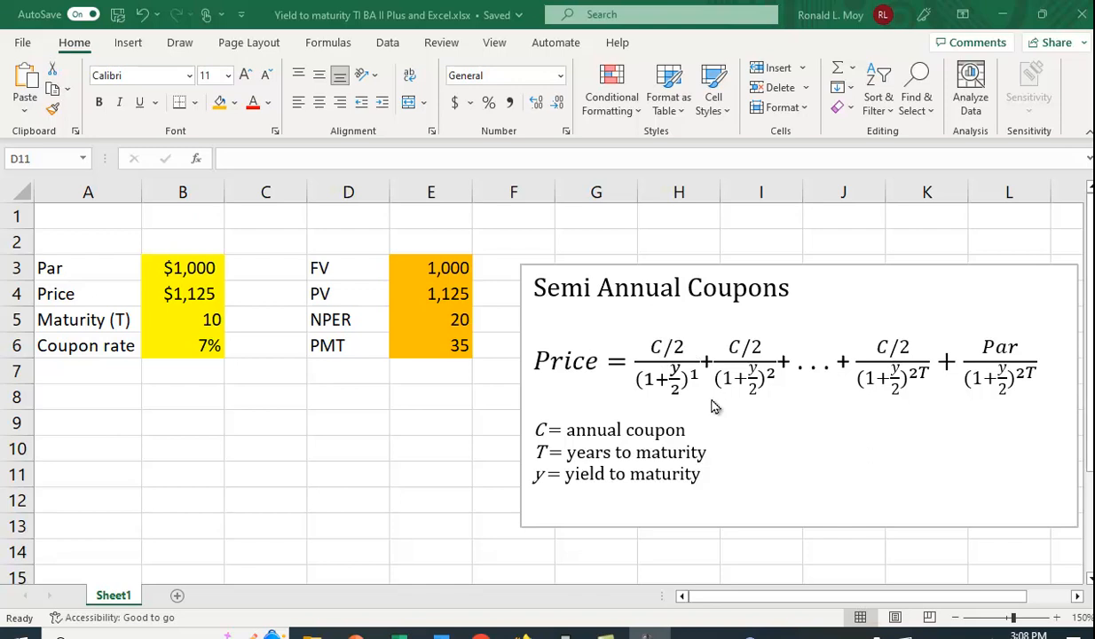
{"action": "mouse_move", "coordinate": [685, 406]}
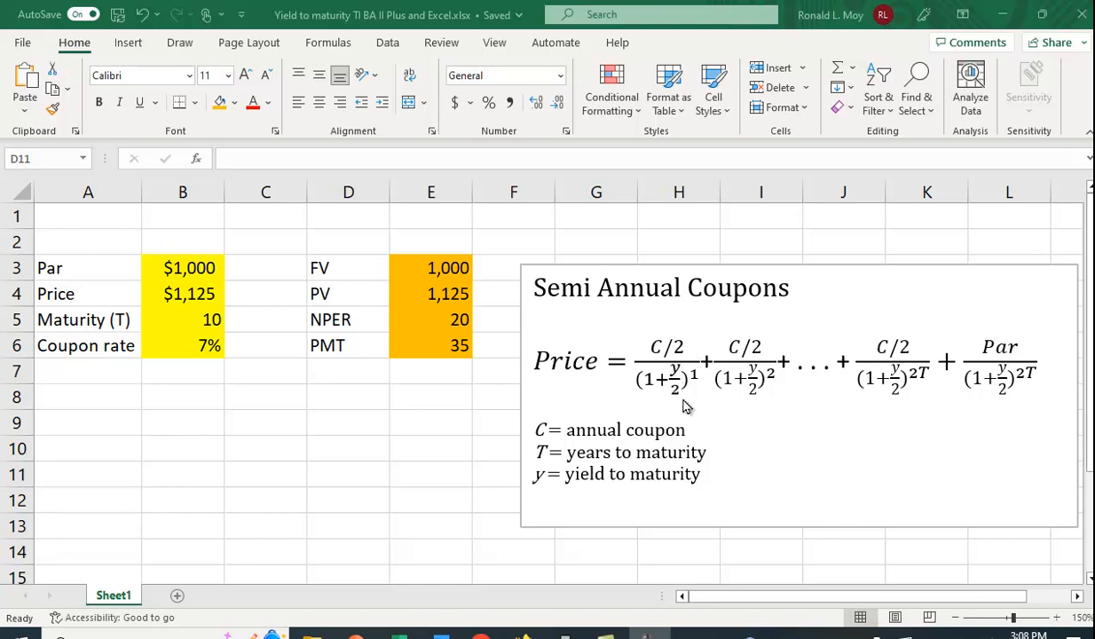
{"action": "mouse_move", "coordinate": [618, 323]}
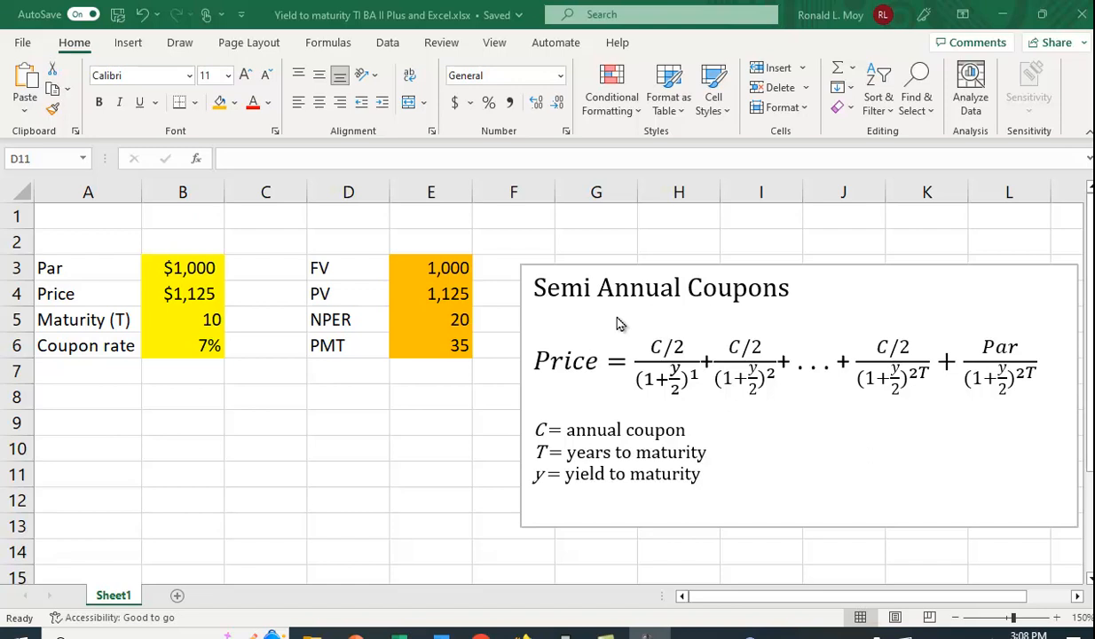
{"action": "mouse_move", "coordinate": [735, 313]}
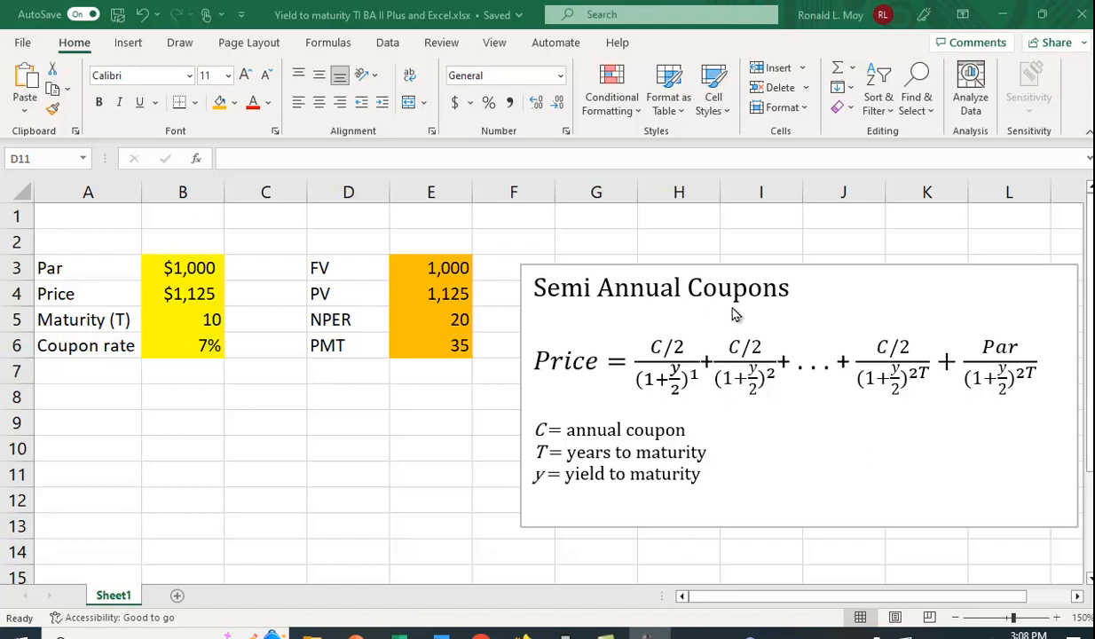
{"action": "mouse_move", "coordinate": [772, 440]}
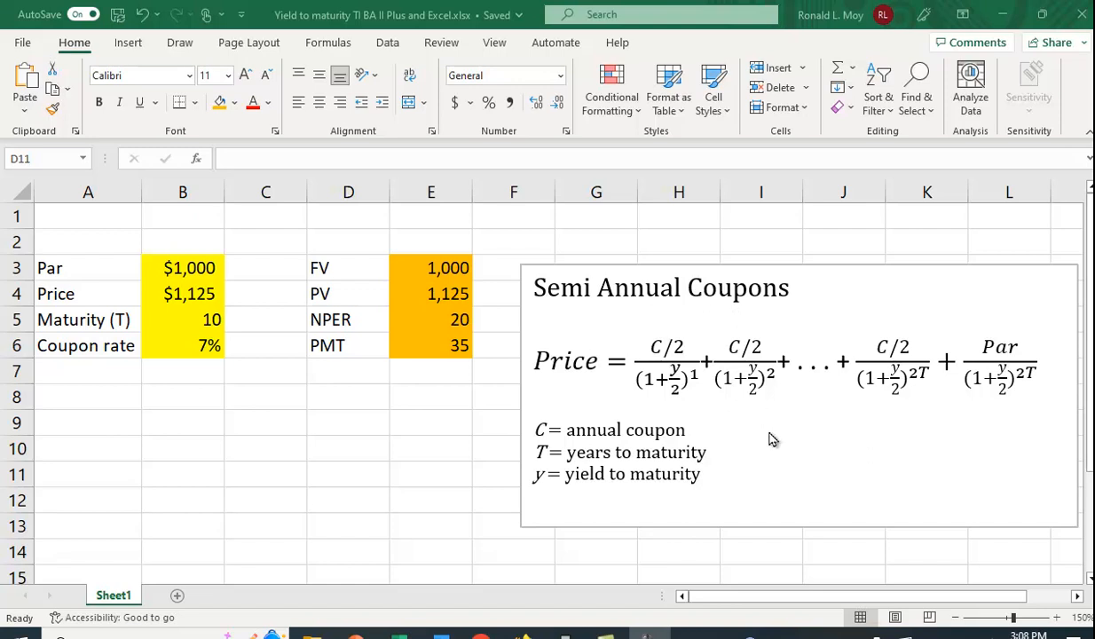
{"action": "mouse_move", "coordinate": [657, 359]}
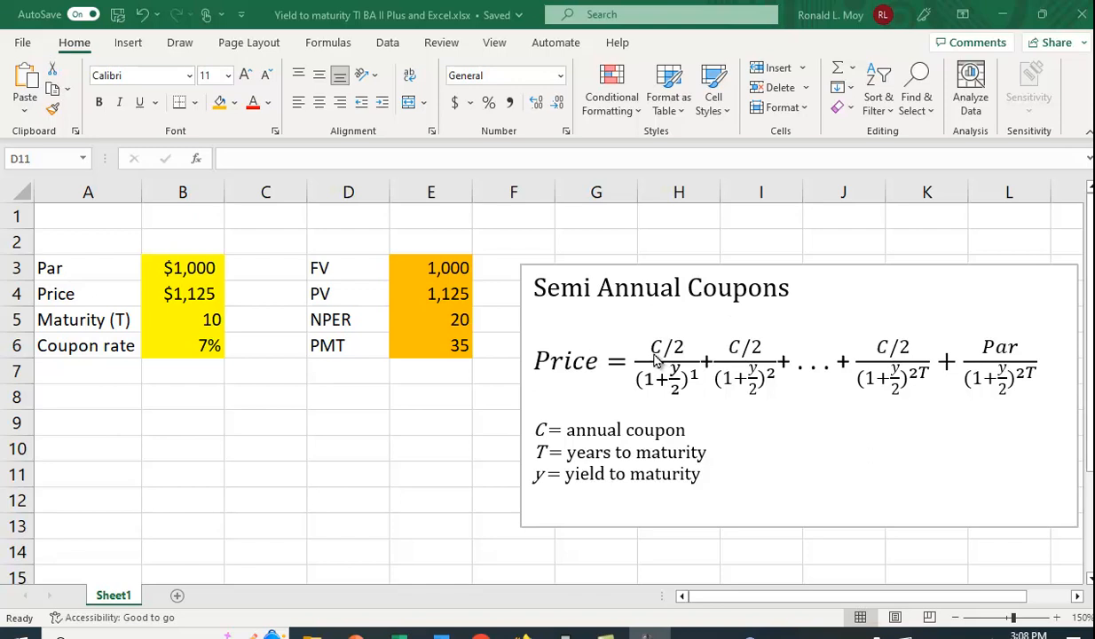
{"action": "mouse_move", "coordinate": [664, 359]}
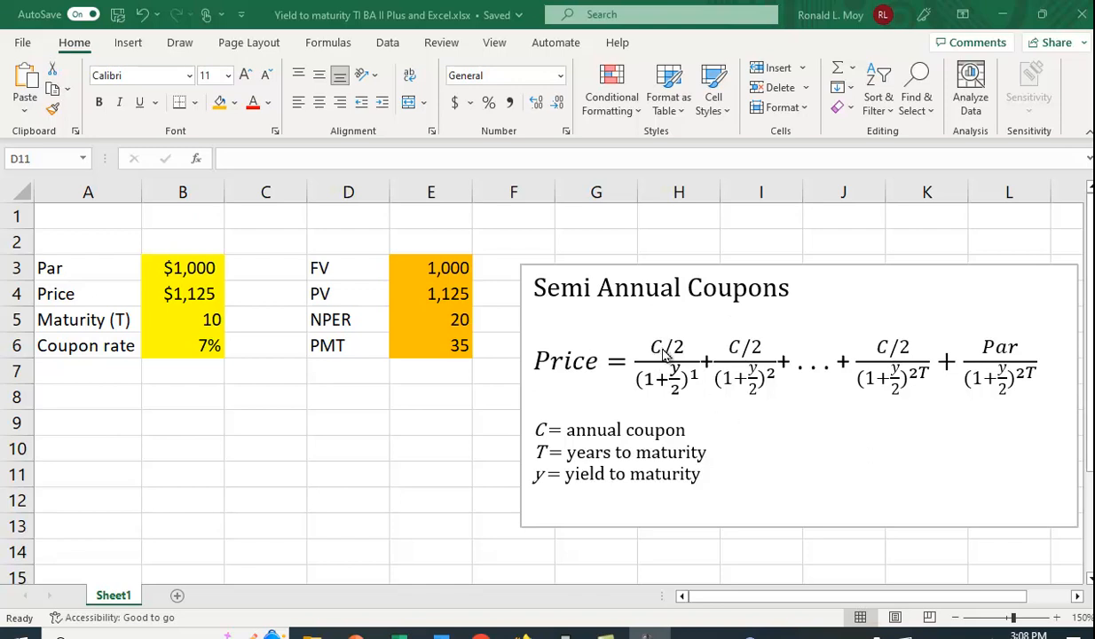
{"action": "mouse_move", "coordinate": [852, 423]}
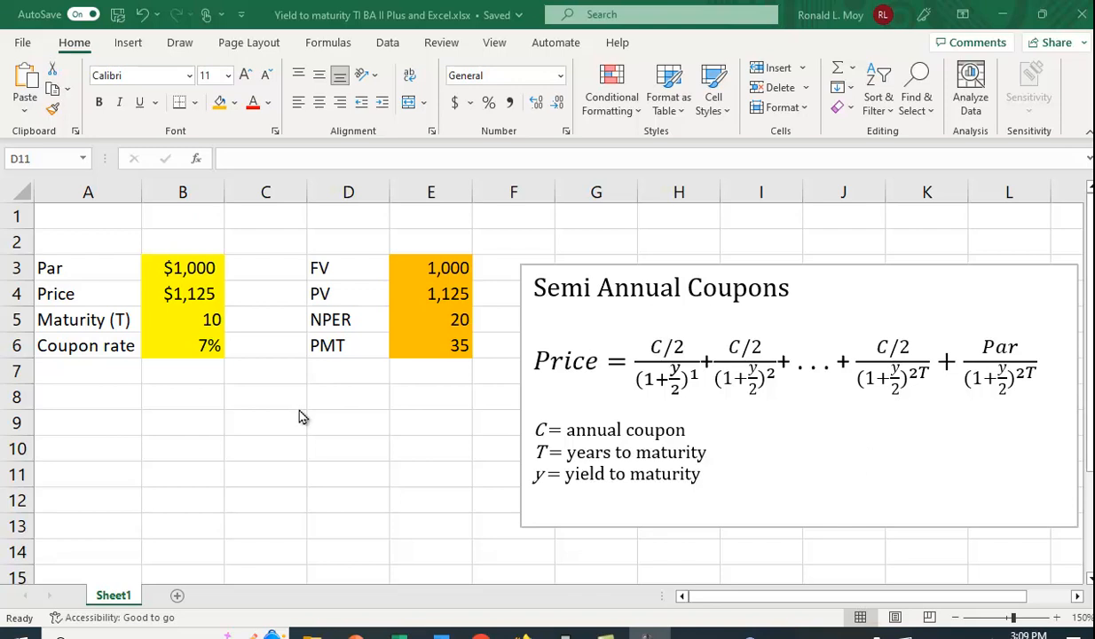
{"action": "mouse_move", "coordinate": [229, 288]}
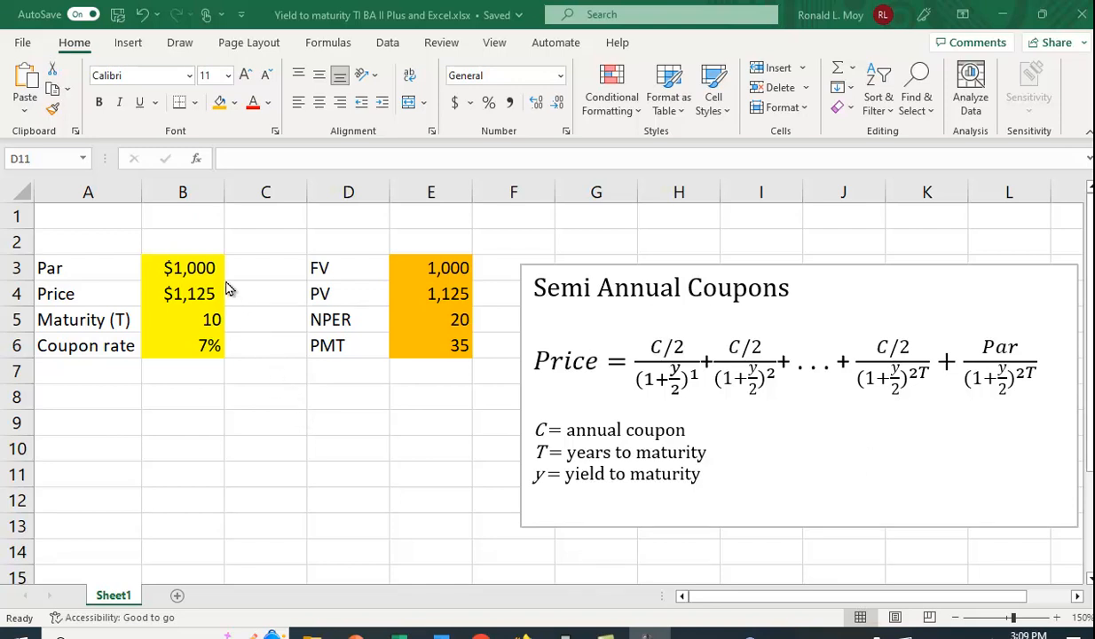
{"action": "mouse_move", "coordinate": [215, 277]}
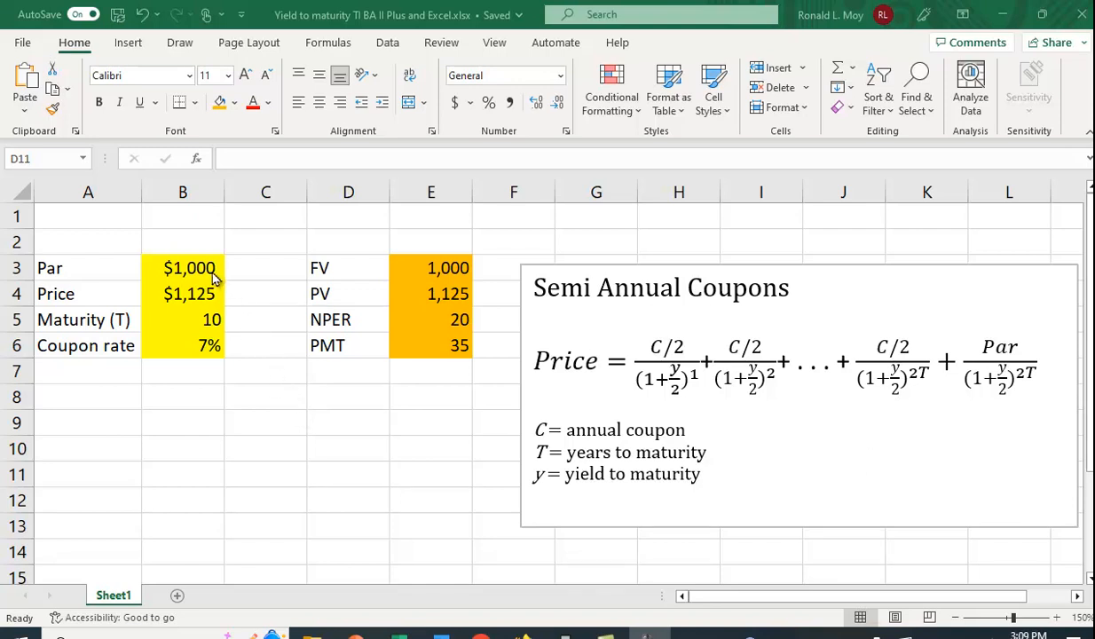
{"action": "mouse_move", "coordinate": [173, 312]}
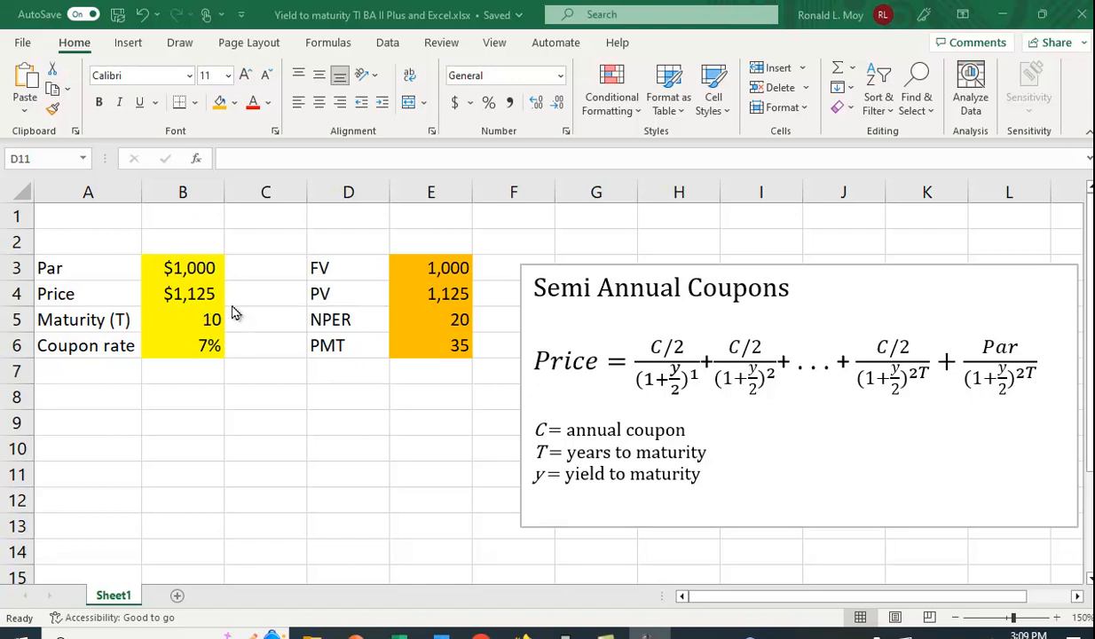
{"action": "mouse_move", "coordinate": [230, 338]}
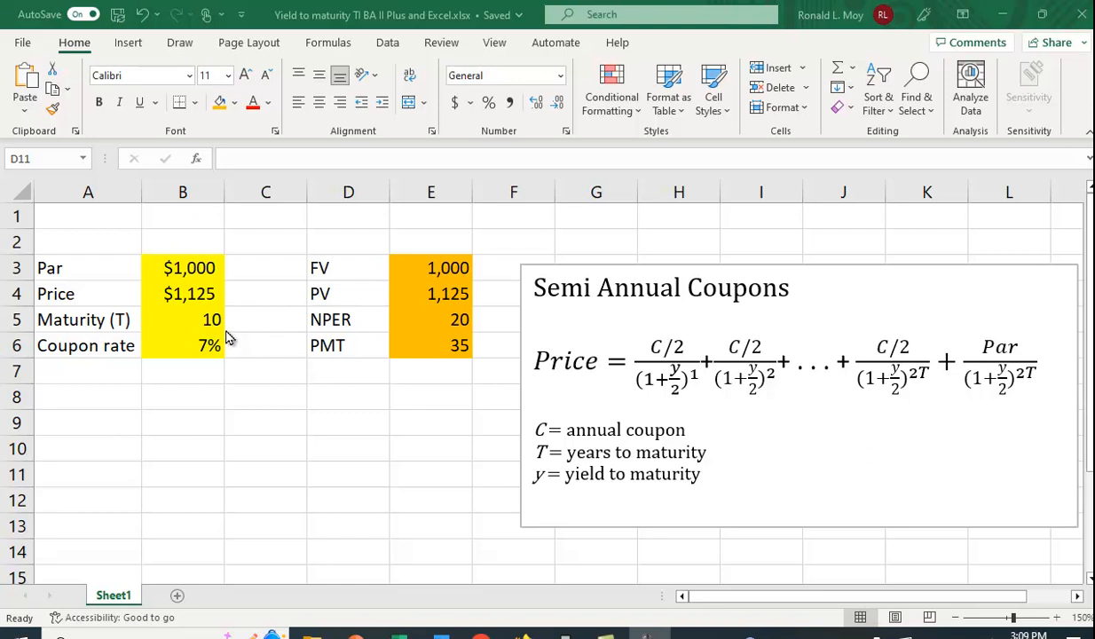
{"action": "mouse_move", "coordinate": [224, 364]}
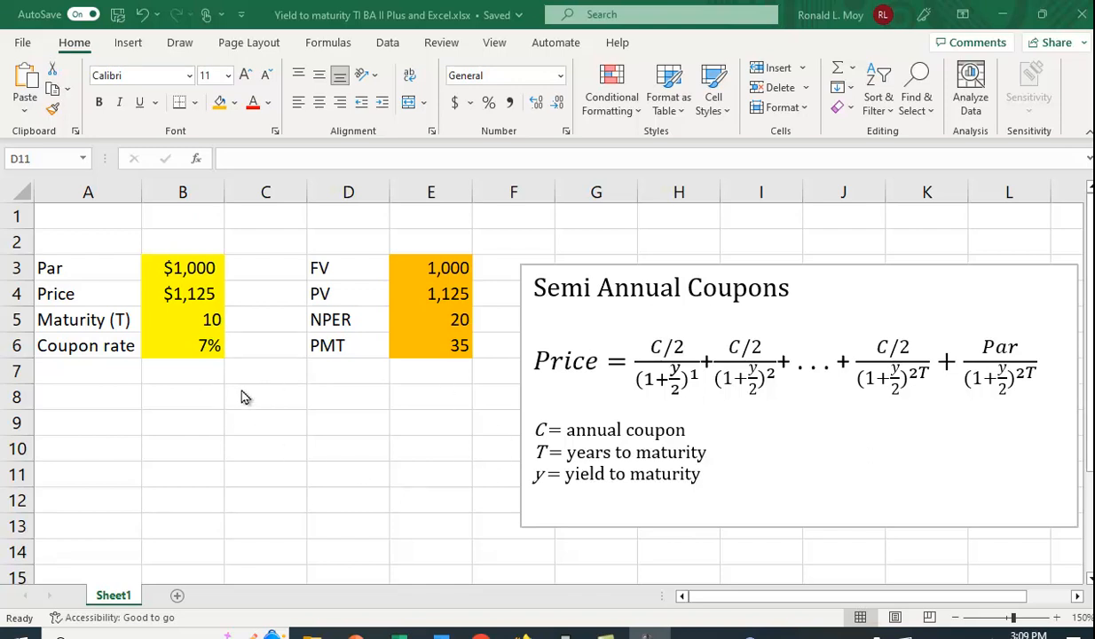
{"action": "mouse_move", "coordinate": [360, 450]}
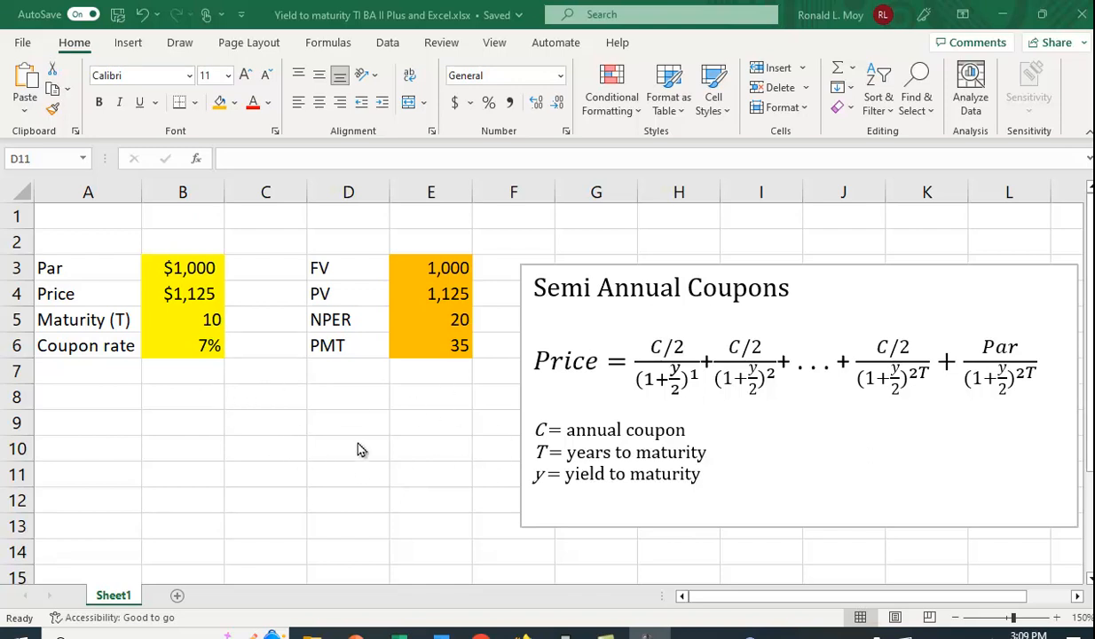
{"action": "mouse_move", "coordinate": [411, 455]}
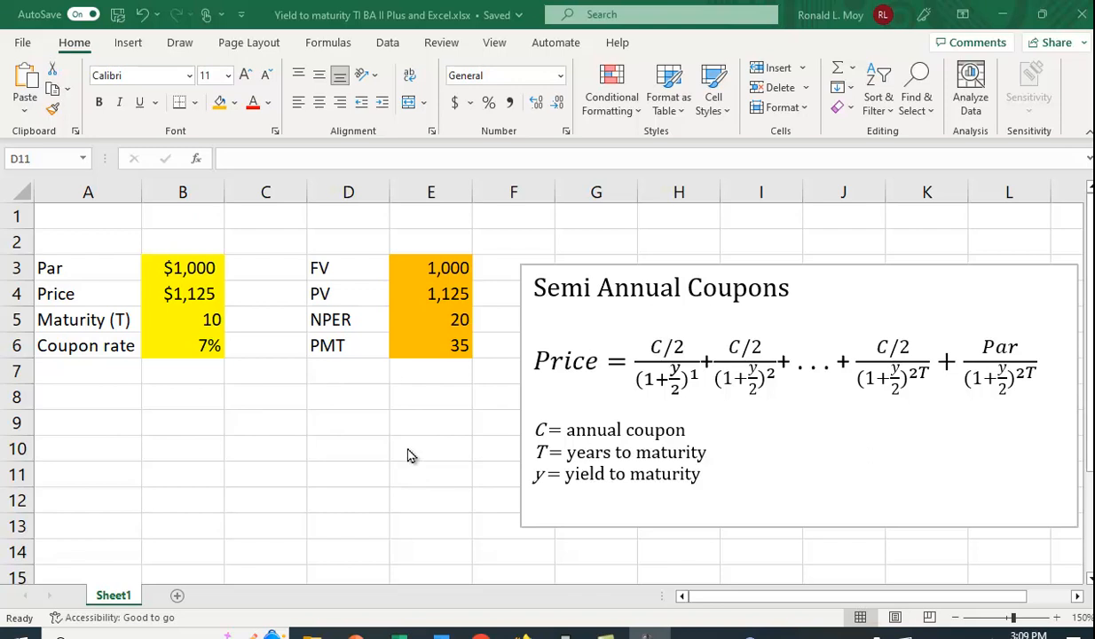
{"action": "mouse_move", "coordinate": [442, 324]}
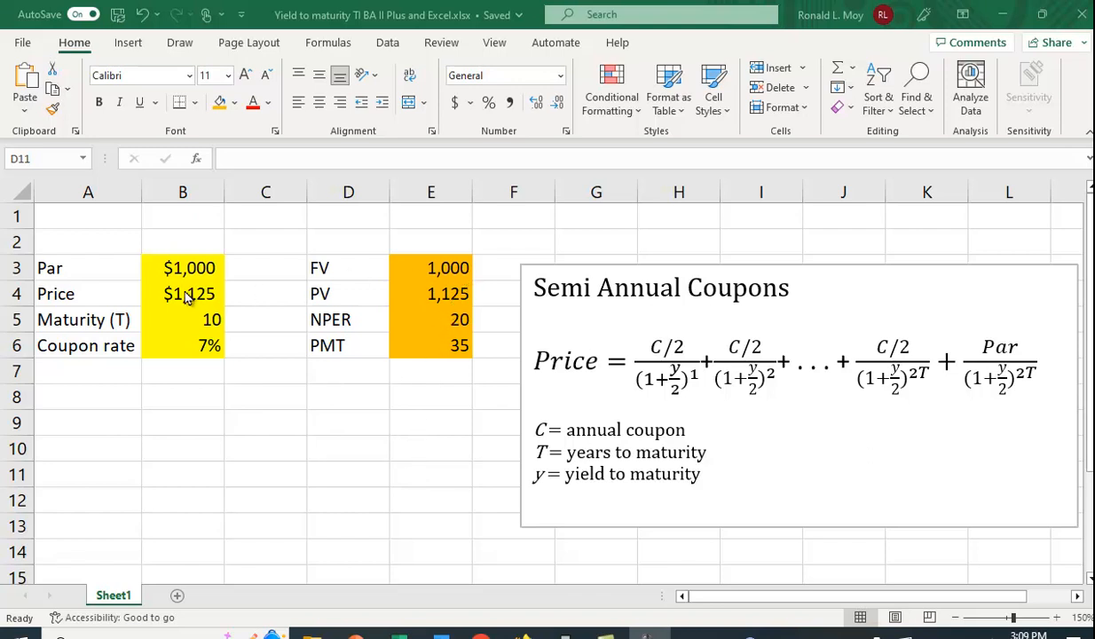
{"action": "mouse_move", "coordinate": [195, 276]}
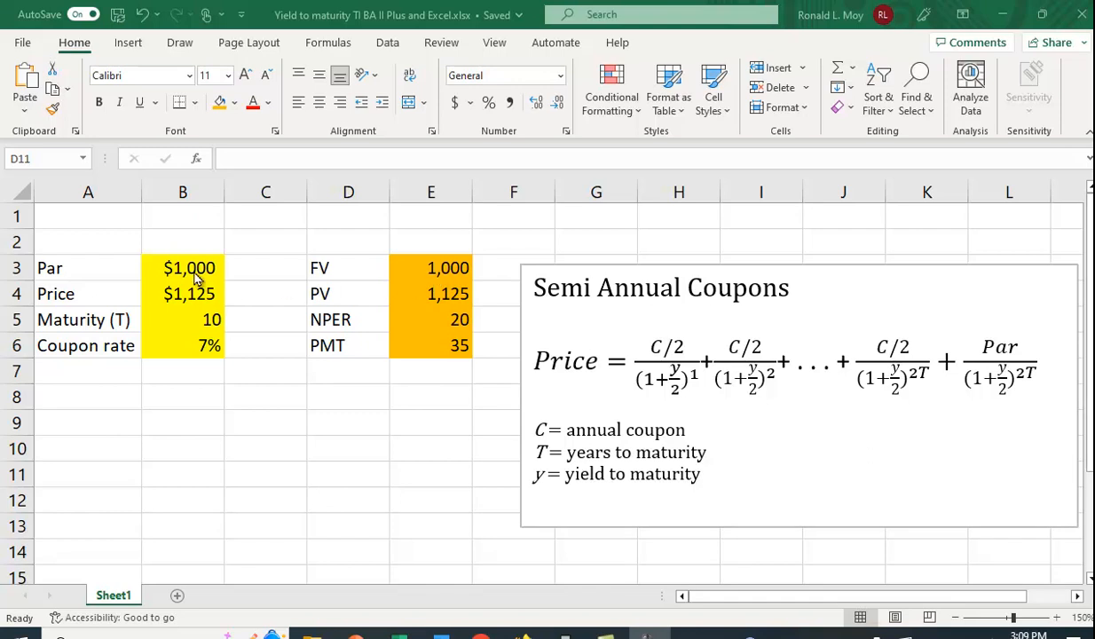
{"action": "mouse_move", "coordinate": [452, 308]}
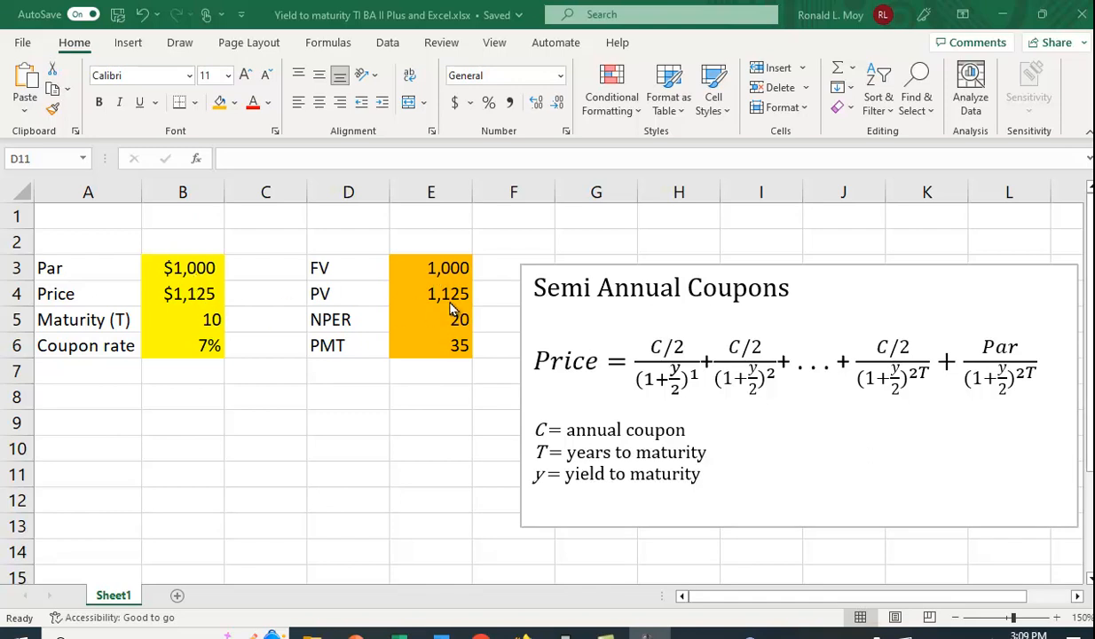
{"action": "mouse_move", "coordinate": [458, 332]}
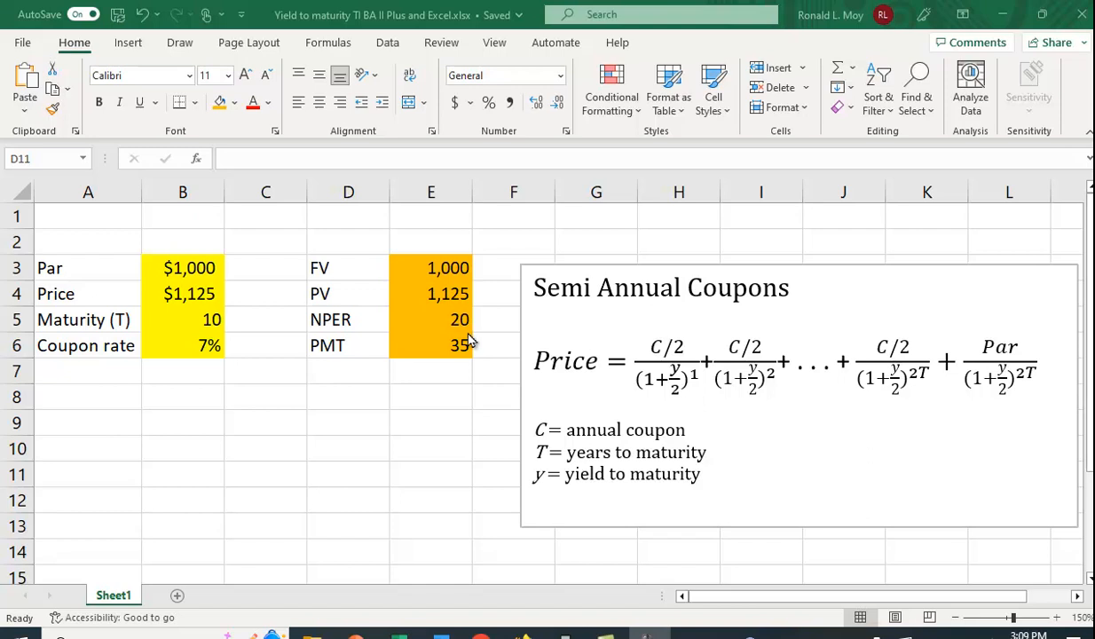
{"action": "mouse_move", "coordinate": [448, 335]}
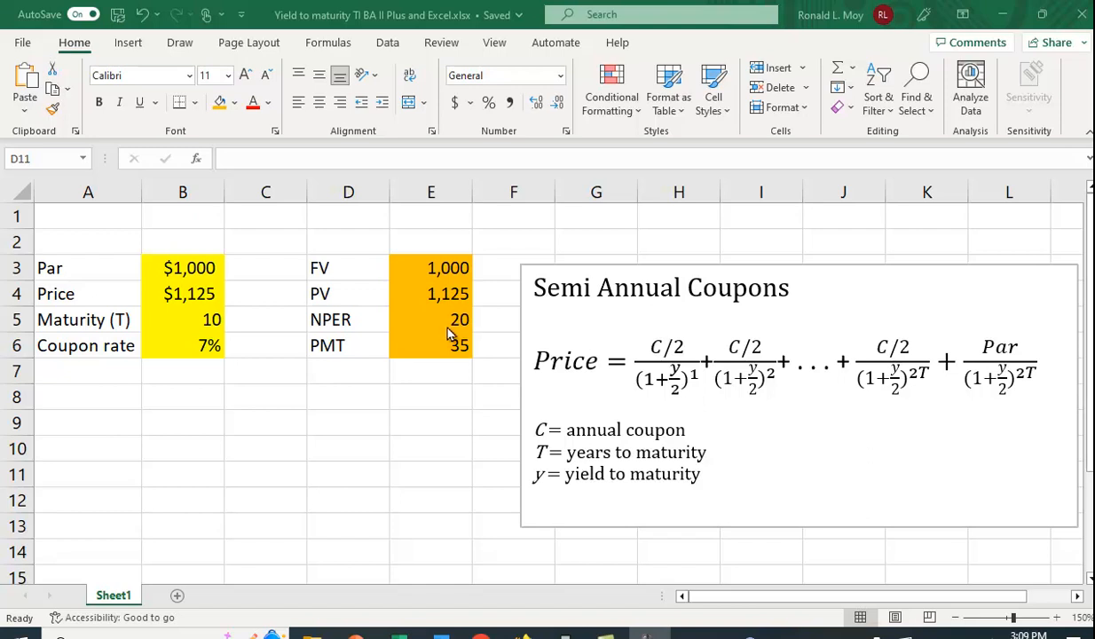
{"action": "mouse_move", "coordinate": [355, 333]}
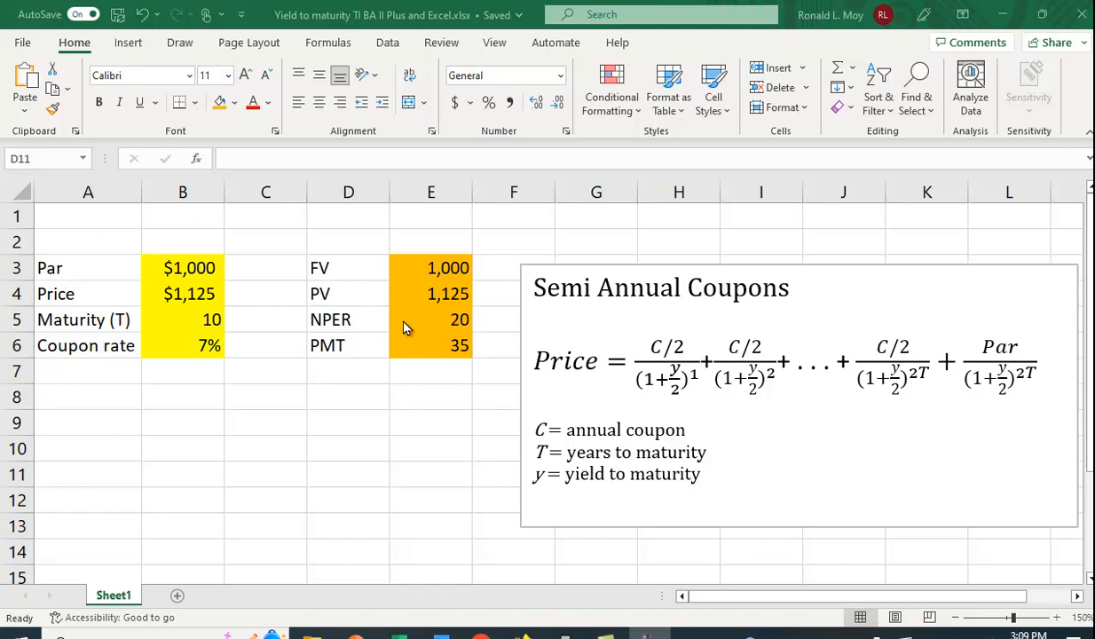
{"action": "mouse_move", "coordinate": [457, 335]}
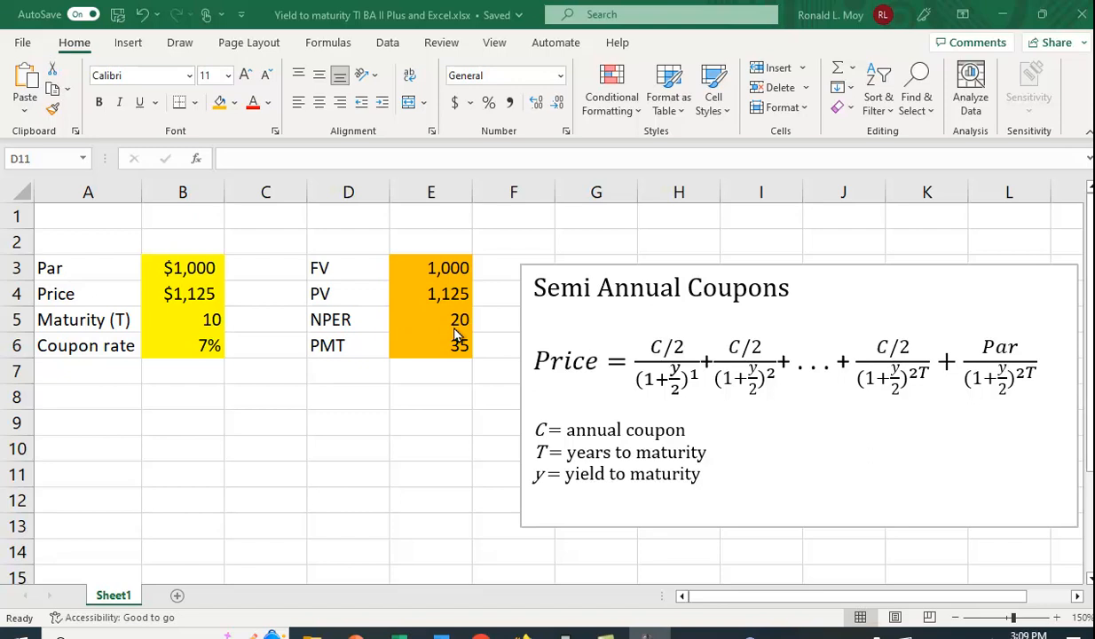
{"action": "mouse_move", "coordinate": [457, 368]}
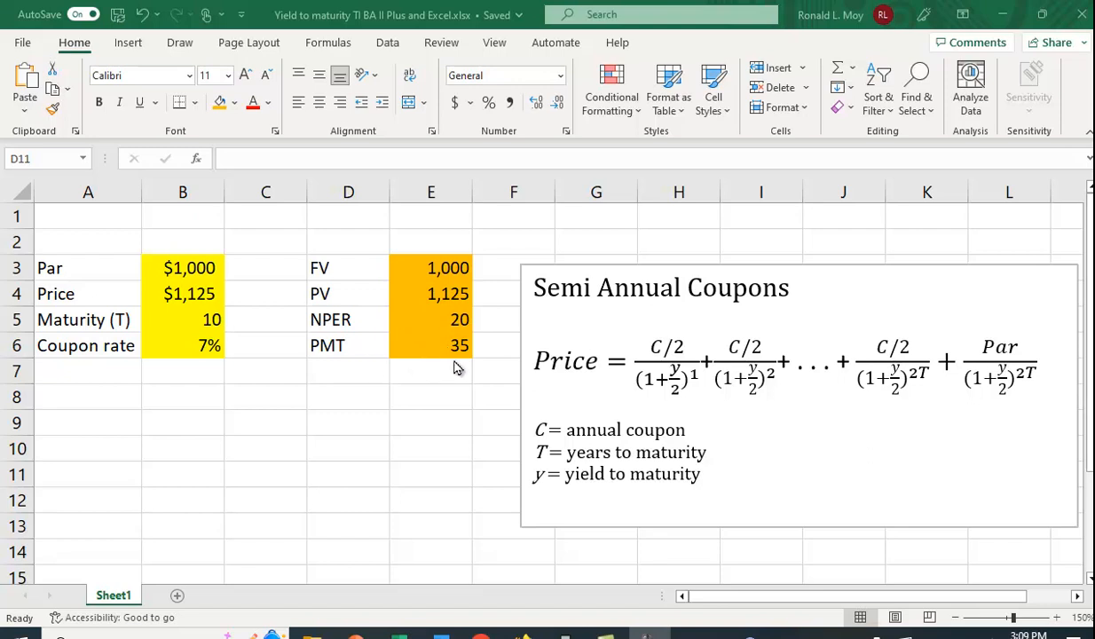
{"action": "mouse_move", "coordinate": [462, 368]}
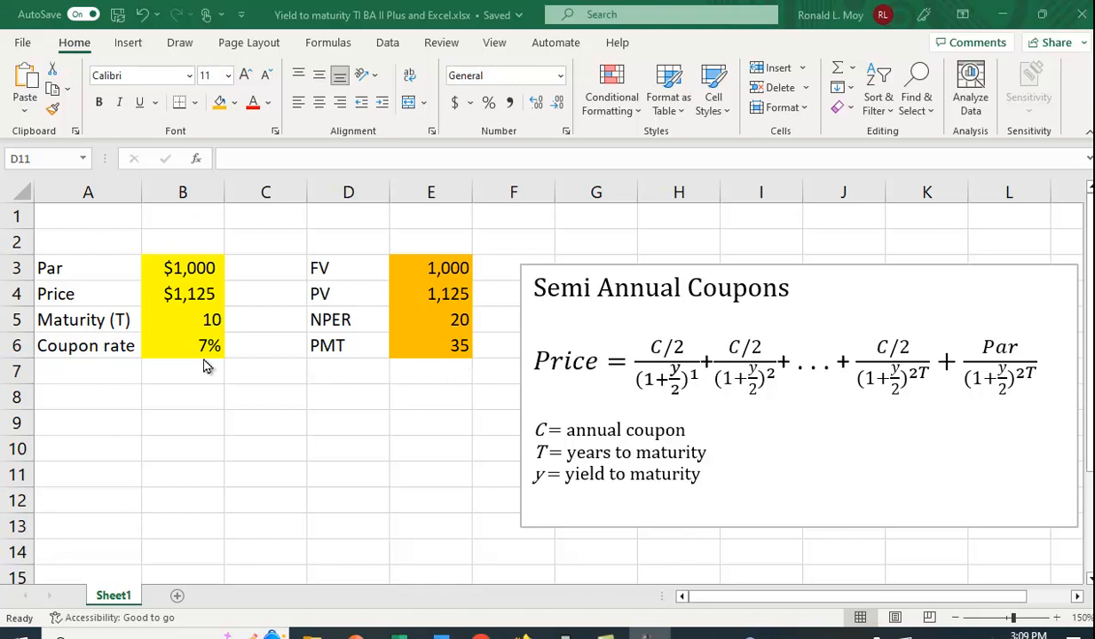
{"action": "mouse_move", "coordinate": [226, 278]}
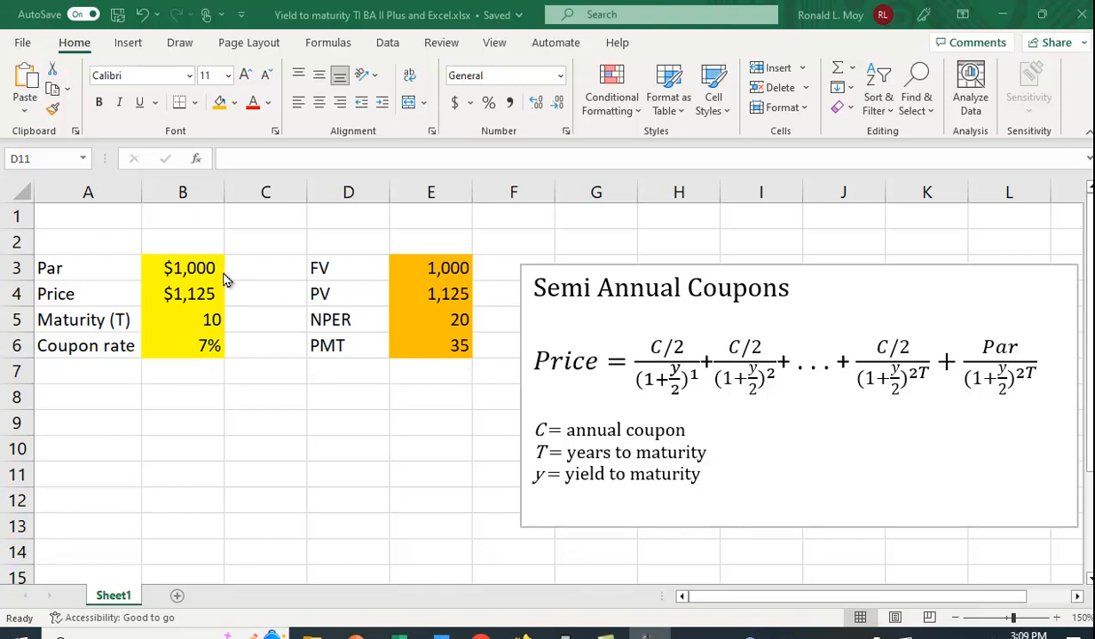
{"action": "mouse_move", "coordinate": [229, 286]}
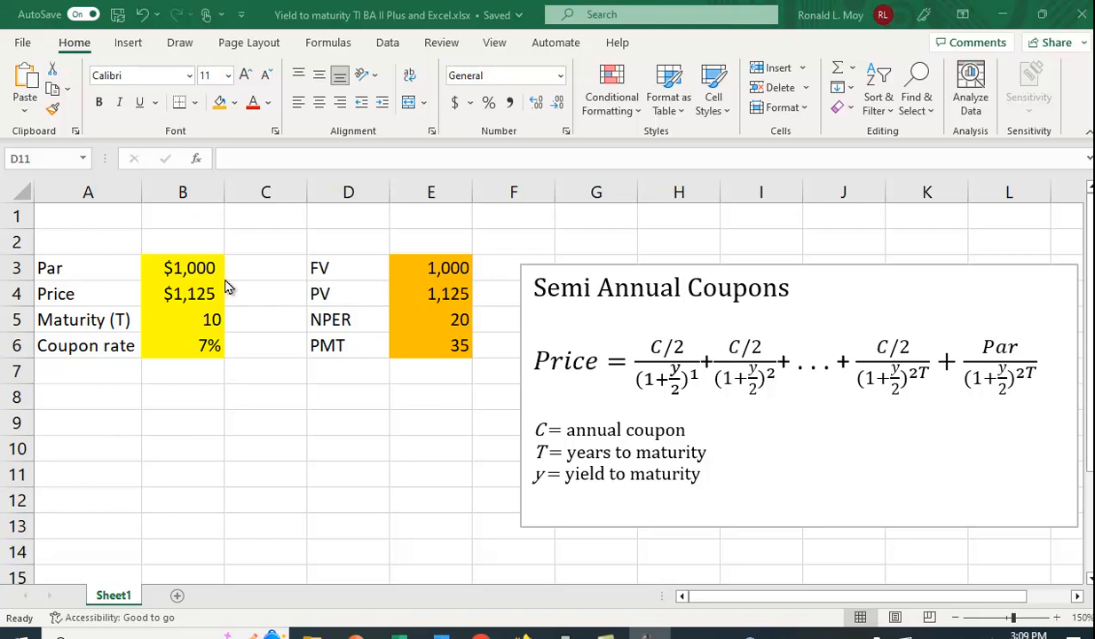
{"action": "mouse_move", "coordinate": [458, 363]}
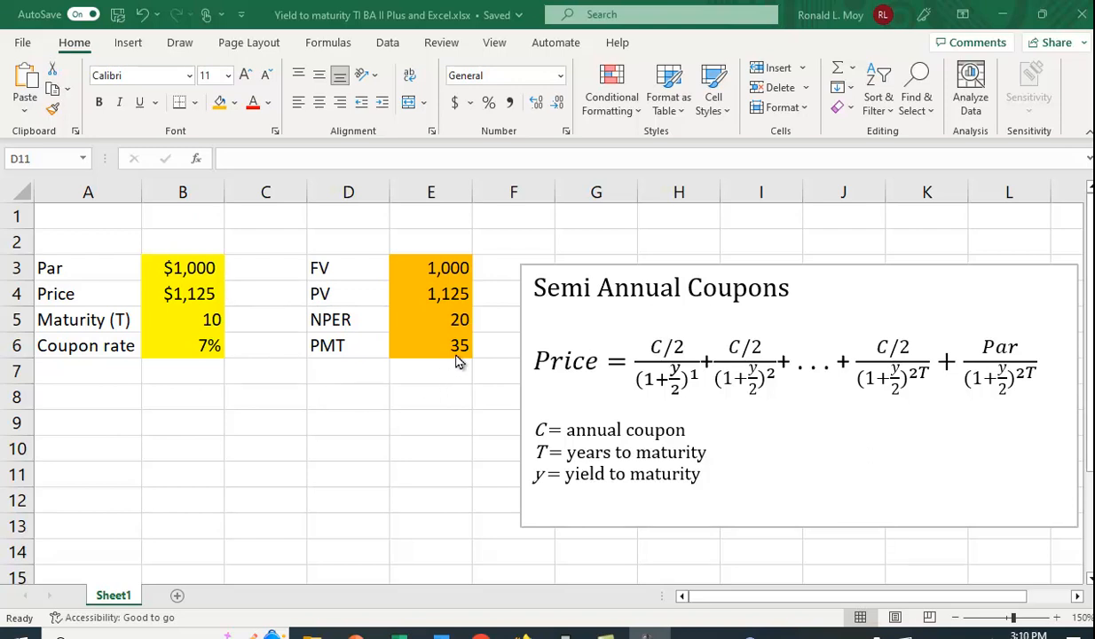
{"action": "mouse_move", "coordinate": [248, 433]}
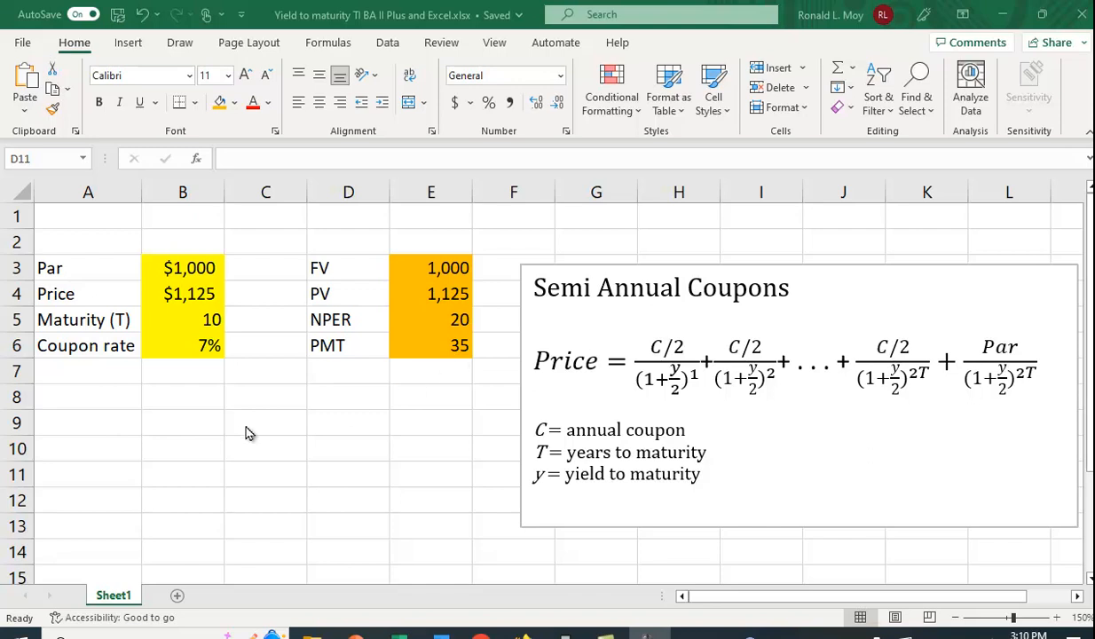
Enter =RATE(E5, E6, -E4, E3) in B8 to get the 2.68% semiannual yield.
{"action": "left_click", "coordinate": [182, 397]}
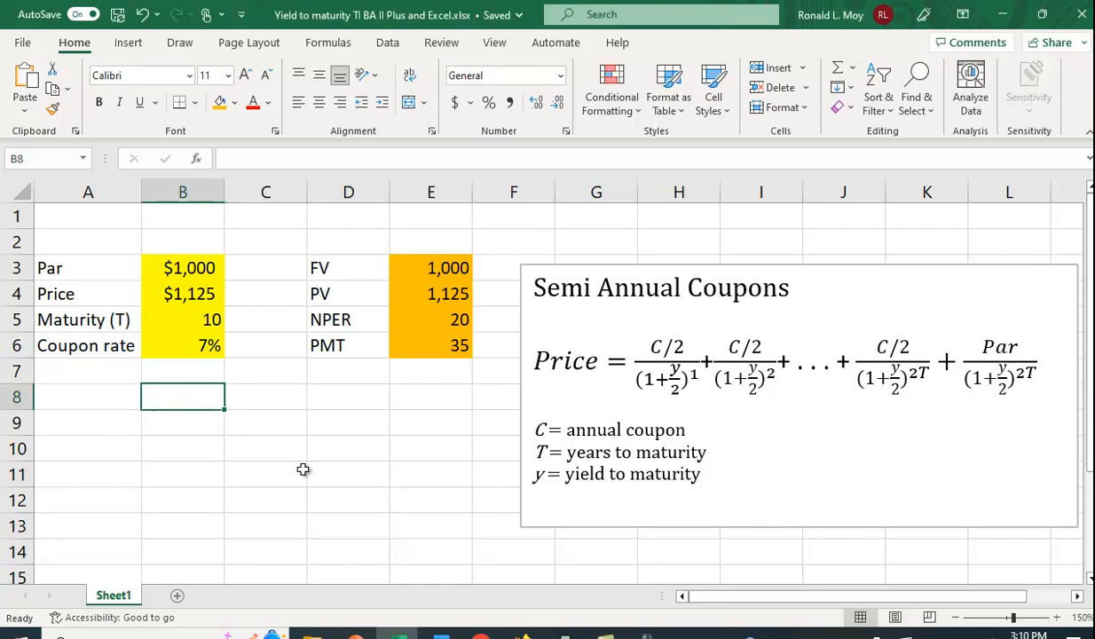
{"action": "type", "text": "="}
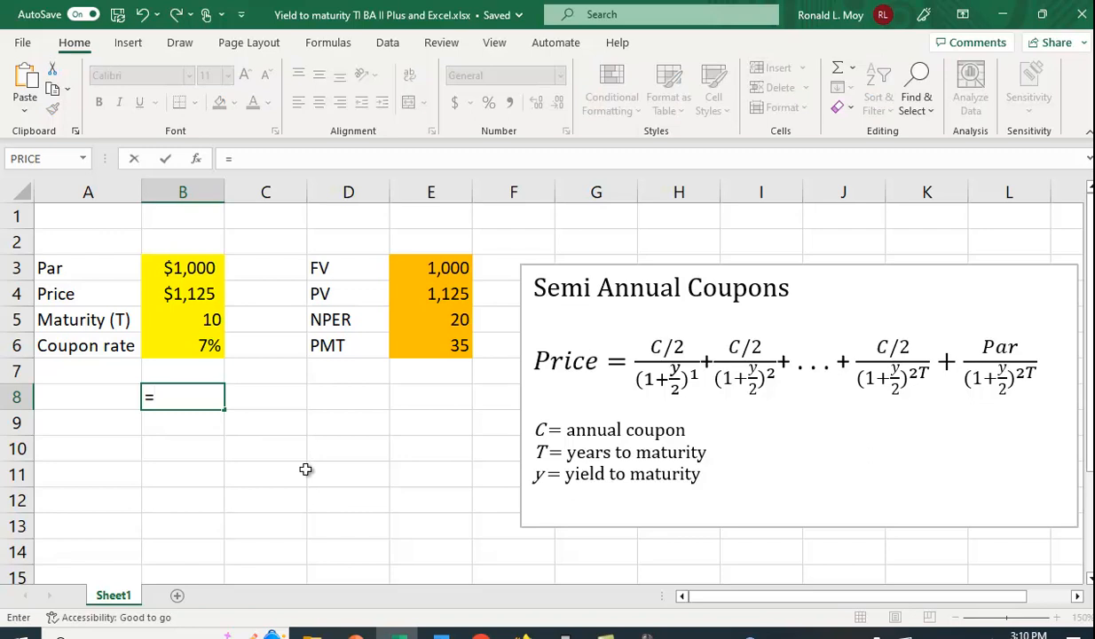
{"action": "type", "text": "rate"}
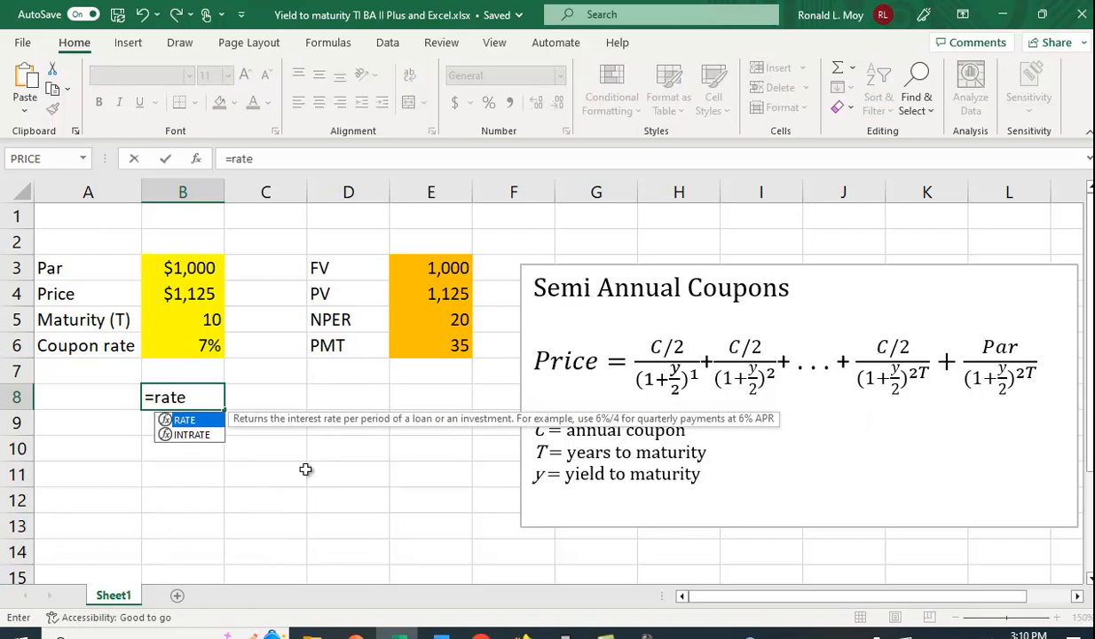
{"action": "type", "text": "("}
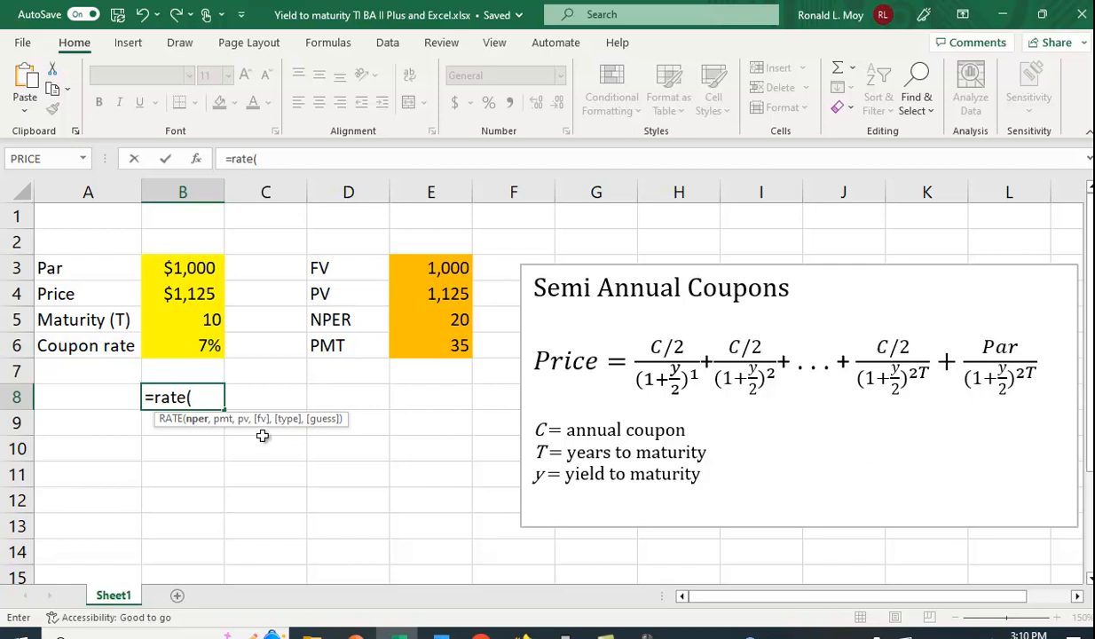
{"action": "mouse_move", "coordinate": [464, 349]}
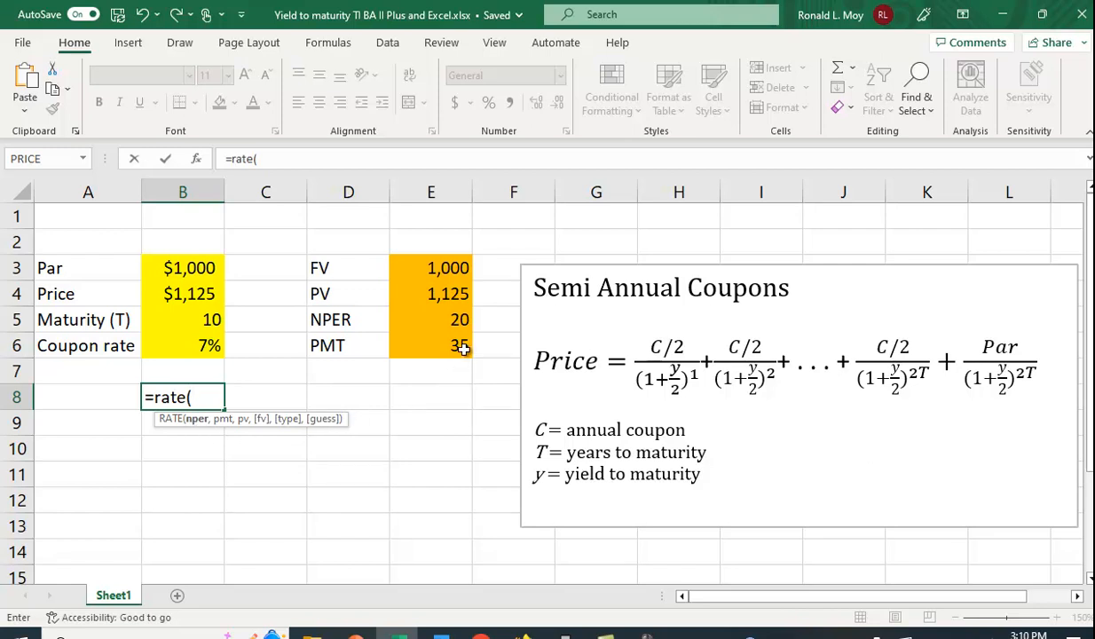
{"action": "left_click", "coordinate": [431, 345]}
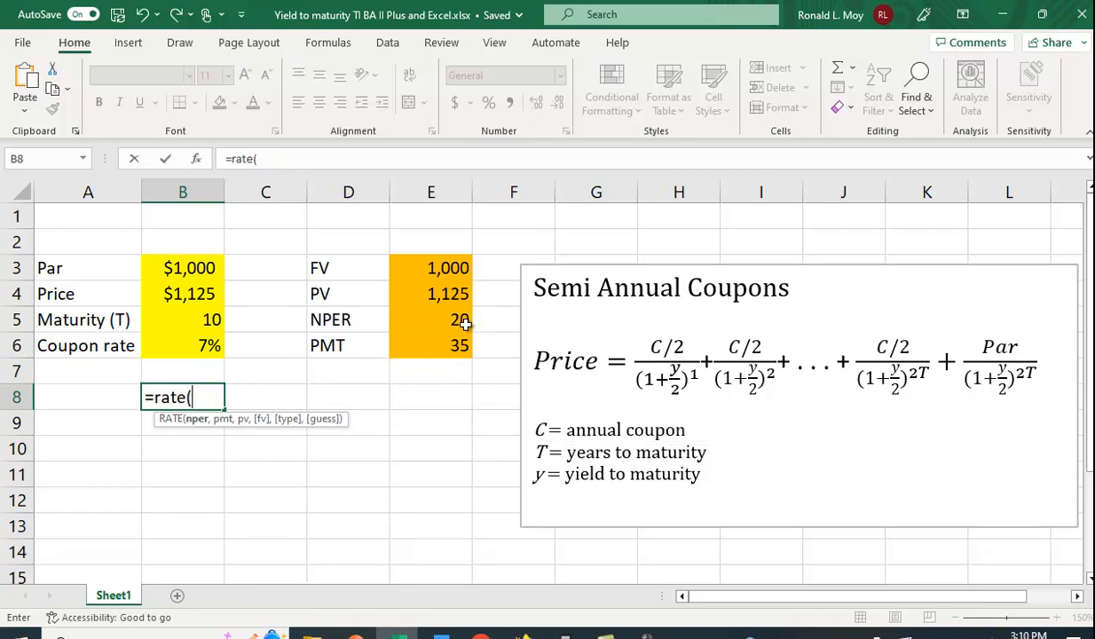
{"action": "left_click", "coordinate": [430, 319]}
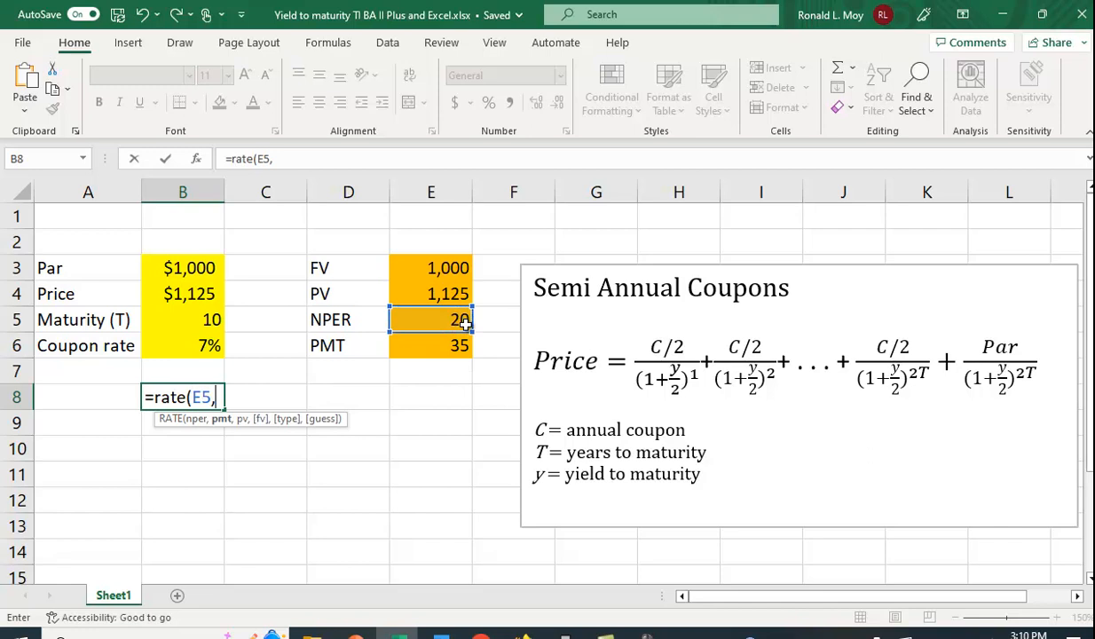
{"action": "left_click", "coordinate": [431, 345]}
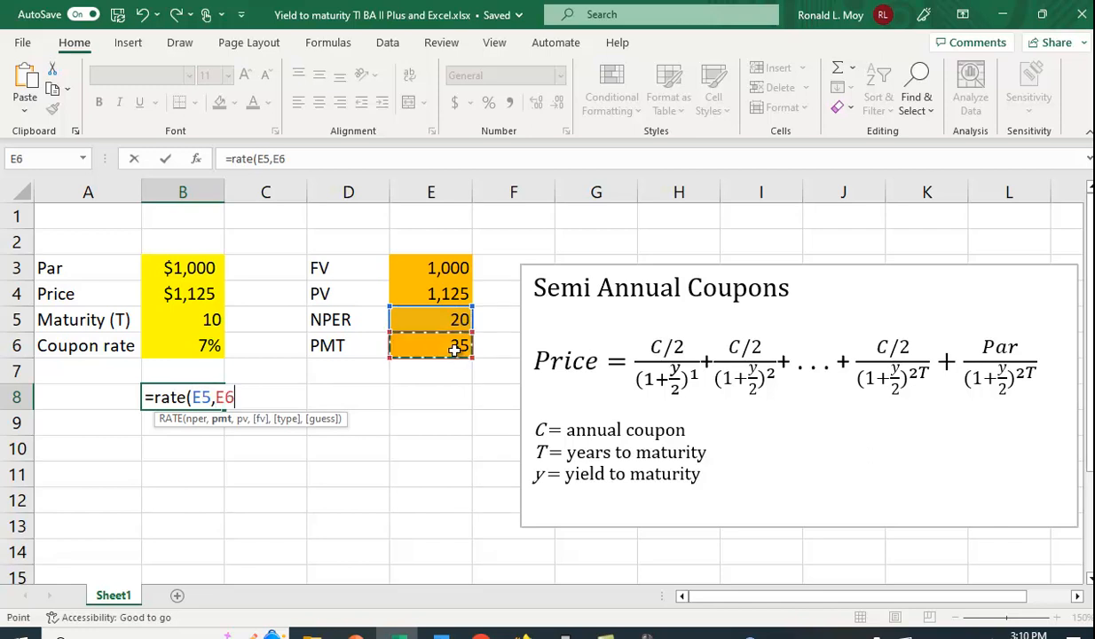
{"action": "type", "text": ","}
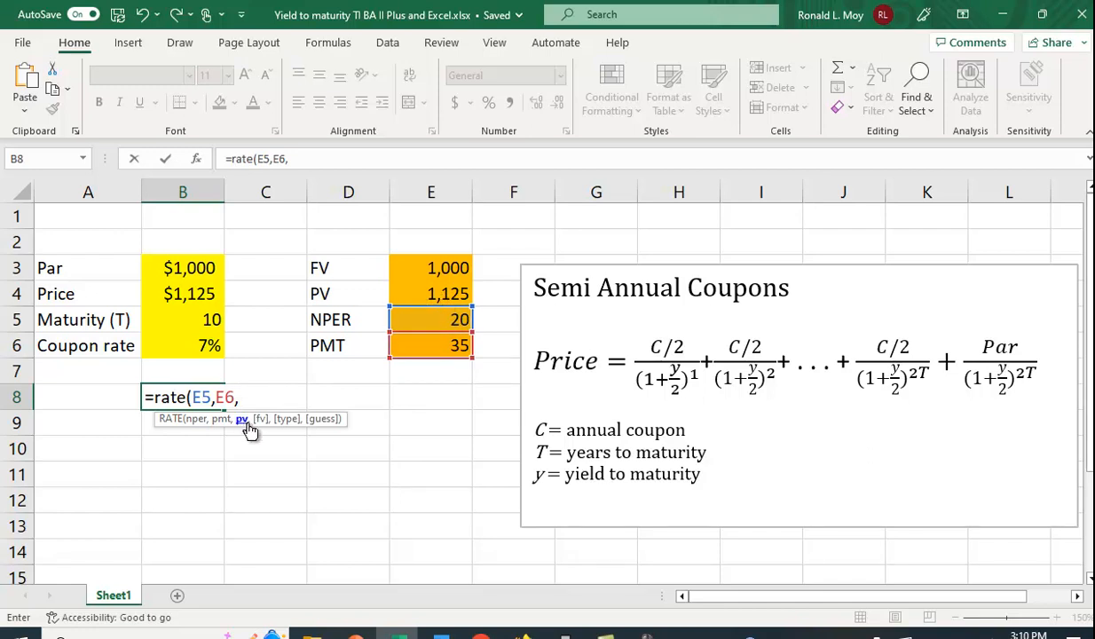
{"action": "type", "text": "-"}
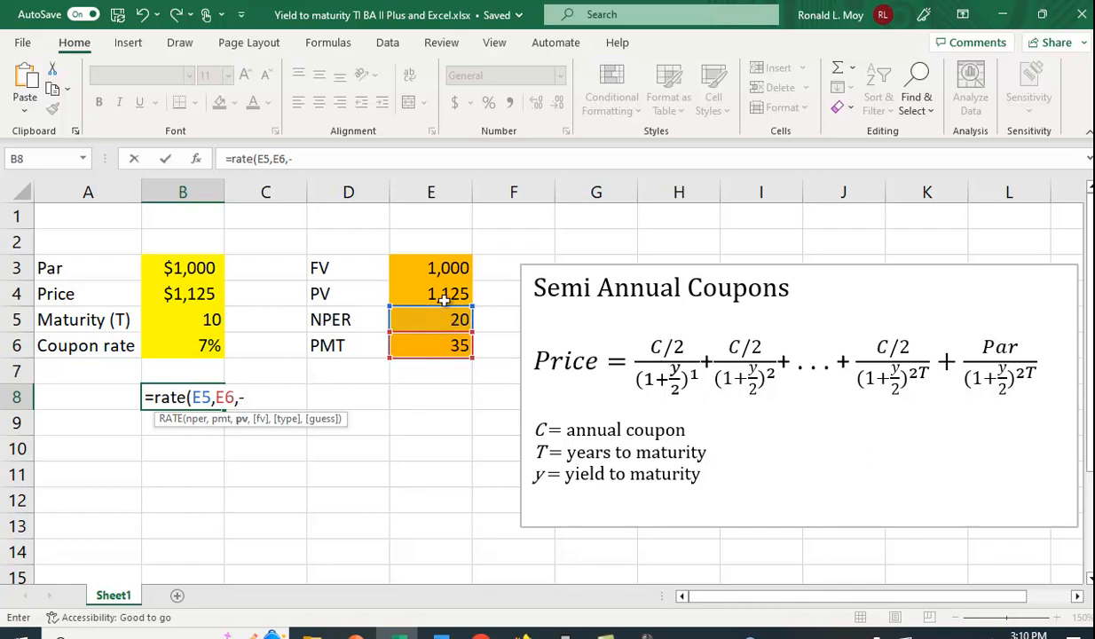
{"action": "left_click", "coordinate": [430, 293]}
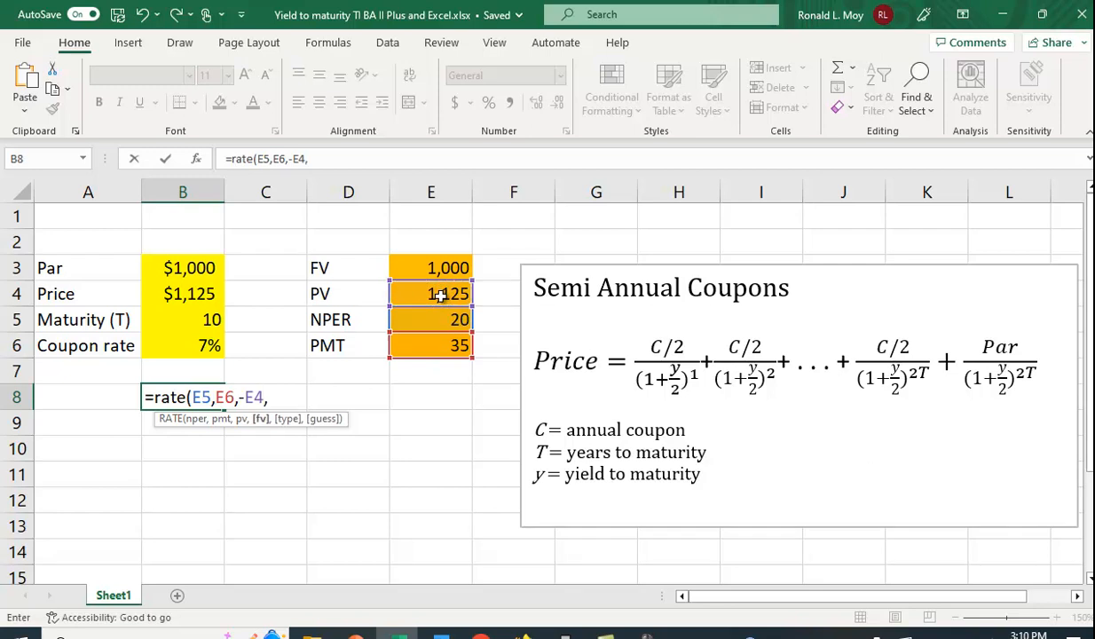
{"action": "left_click", "coordinate": [430, 267]}
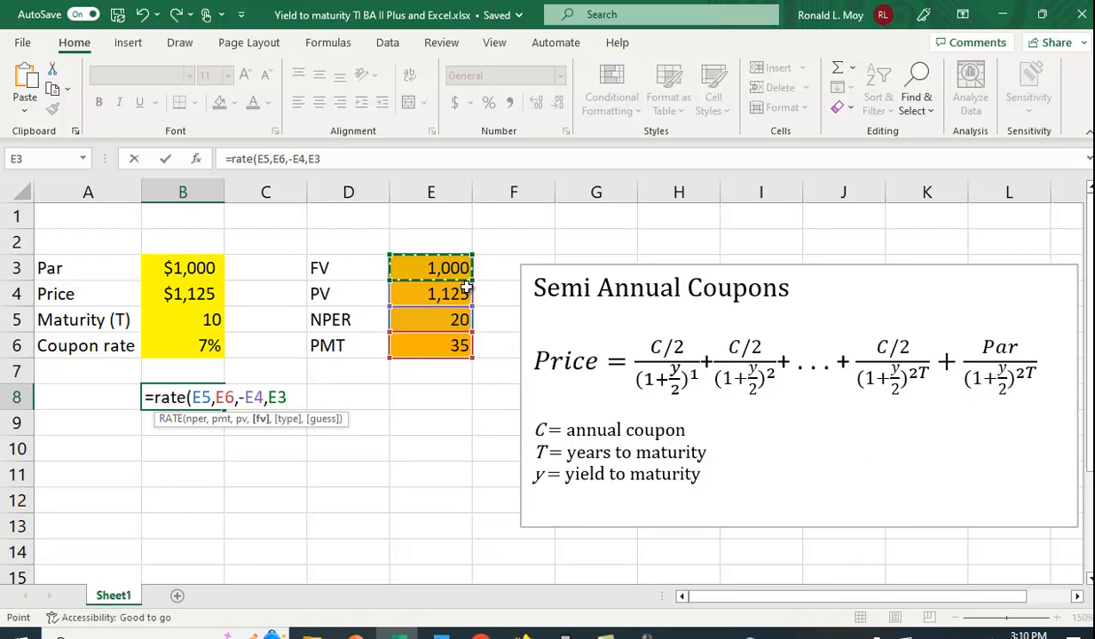
{"action": "key", "text": "Enter"}
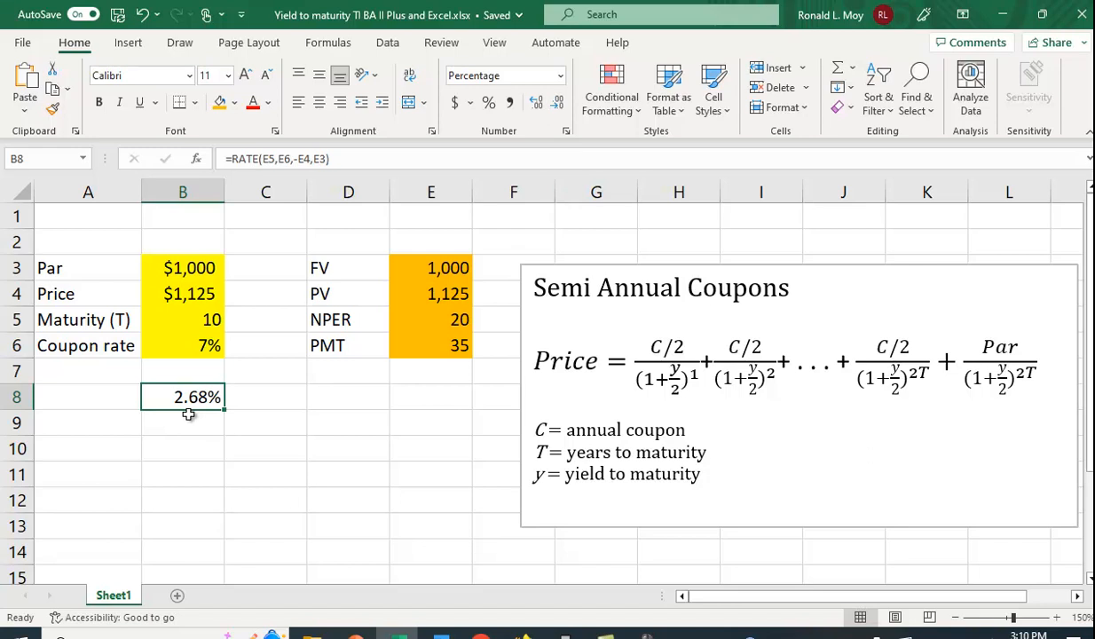
{"action": "mouse_move", "coordinate": [619, 400]}
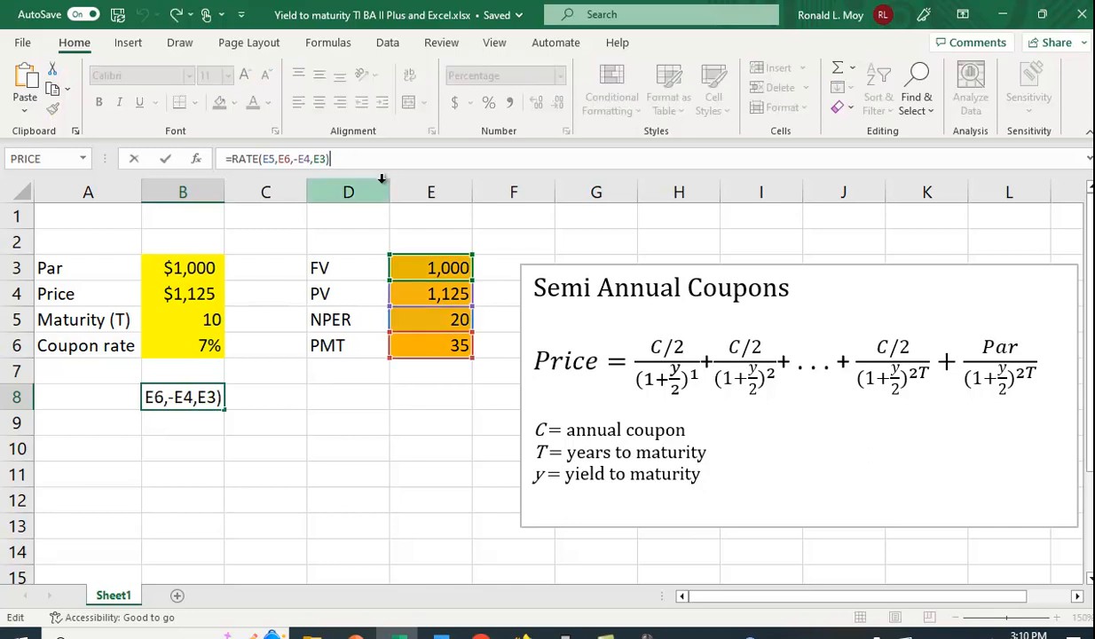
{"action": "type", "text": "*"}
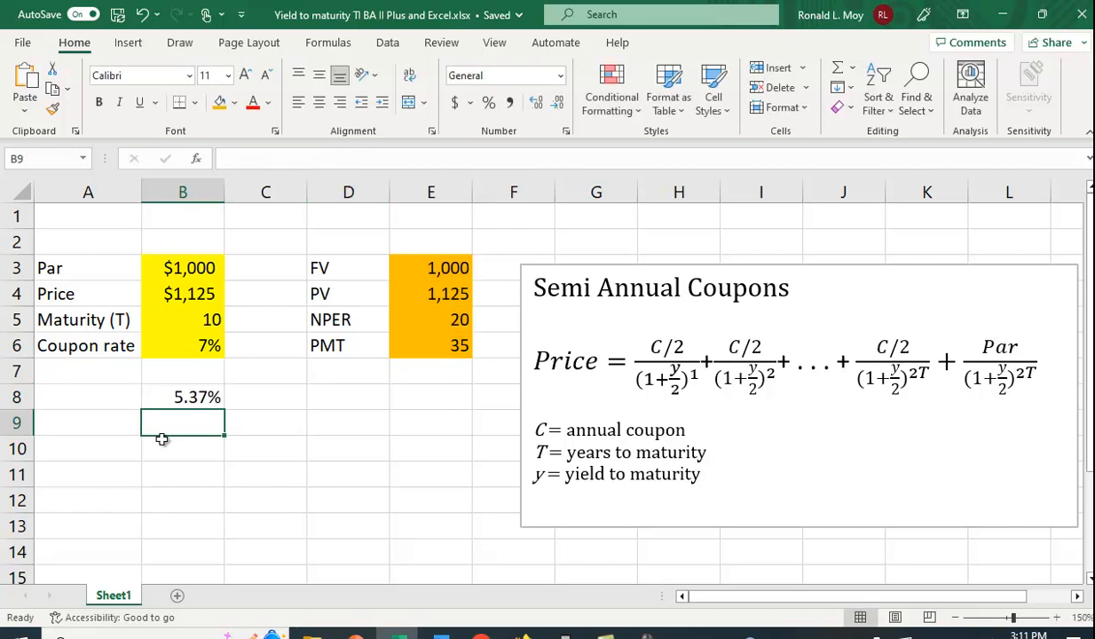
{"action": "mouse_move", "coordinate": [204, 417]}
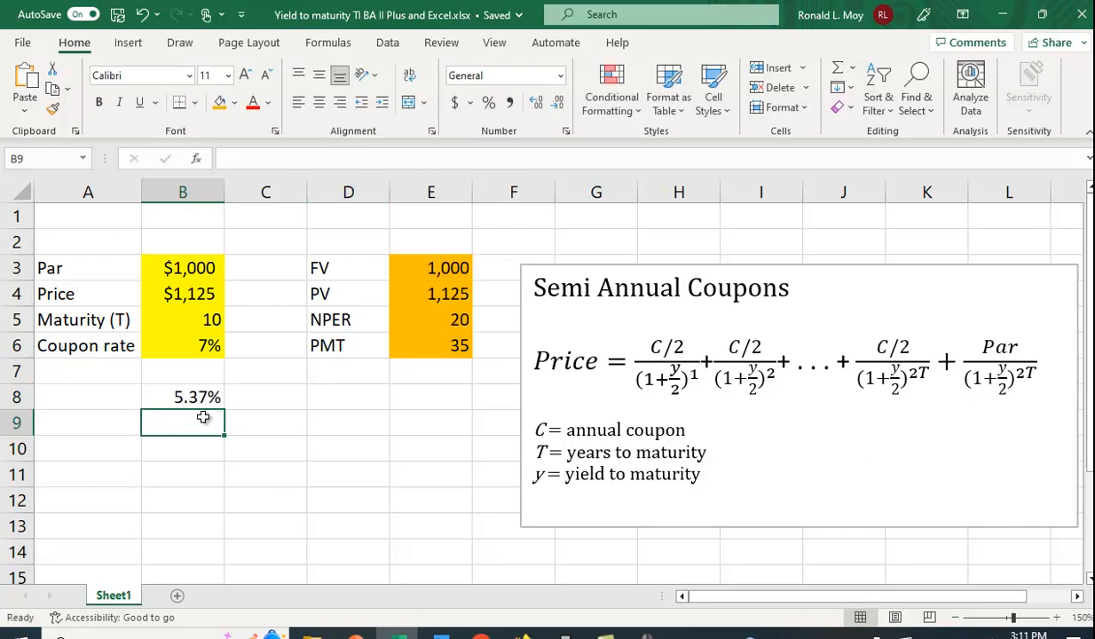
{"action": "mouse_move", "coordinate": [262, 443]}
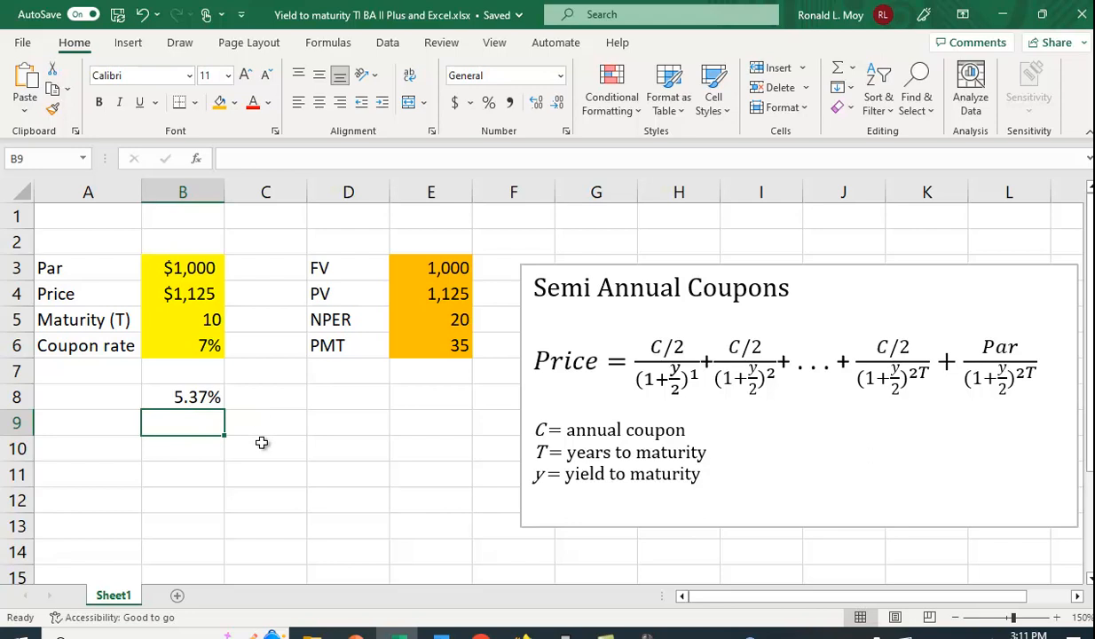
{"action": "mouse_move", "coordinate": [523, 612]}
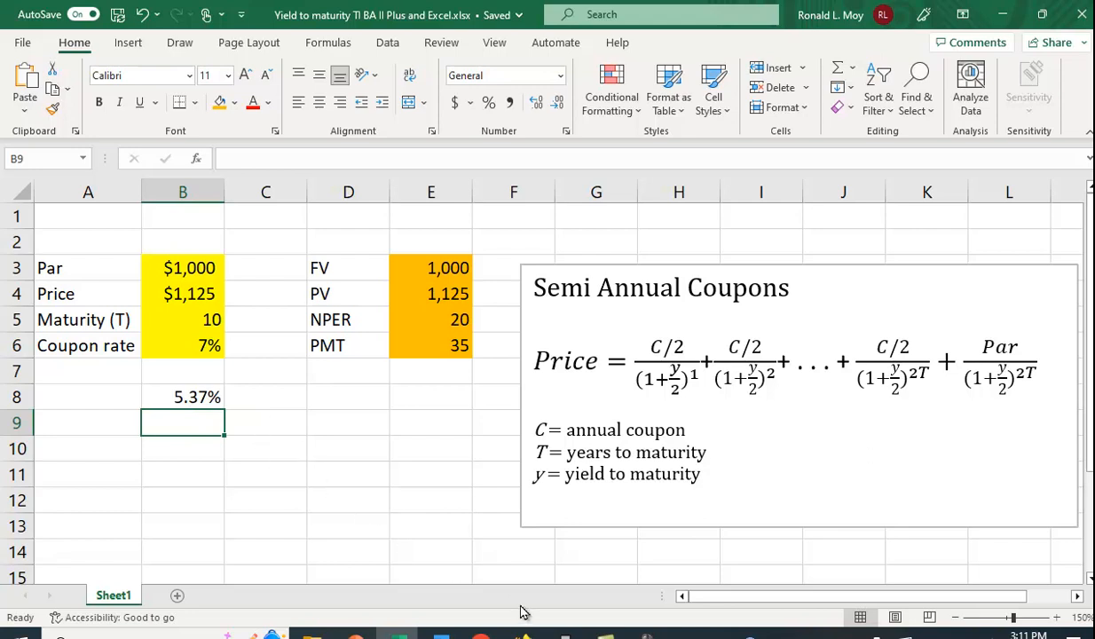
{"action": "mouse_move", "coordinate": [521, 610]}
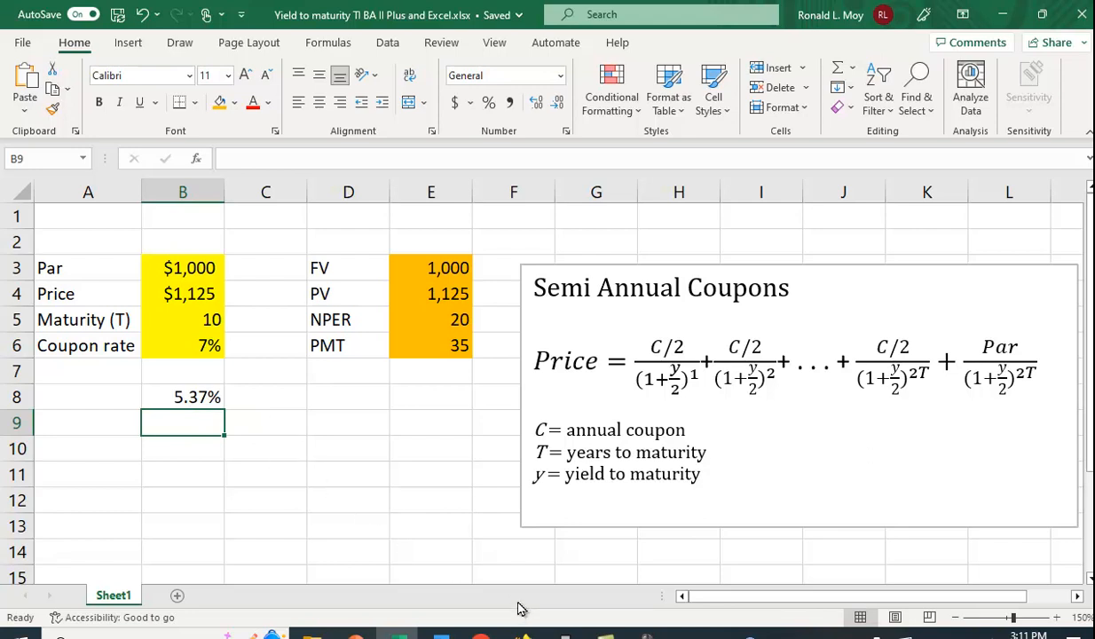
Launch the BA II Plus, place it right of the sheet and begin CLR TVM with 2ND.
{"action": "left_click", "coordinate": [398, 634]}
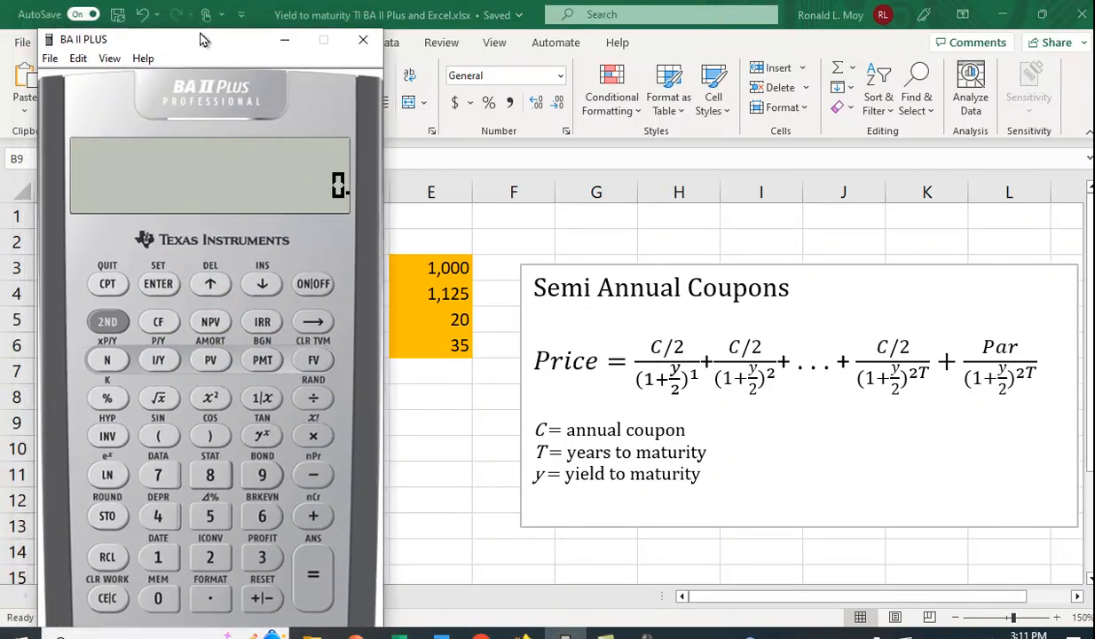
{"action": "left_click_drag", "start_coordinate": [204, 39], "coordinate": [741, 44]}
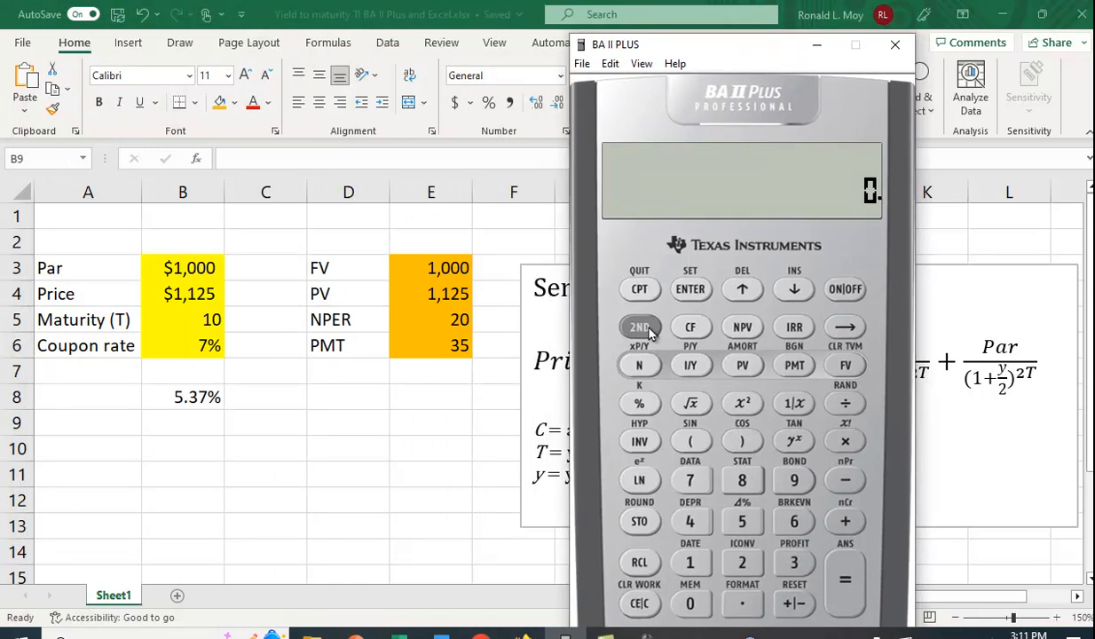
{"action": "left_click", "coordinate": [639, 326]}
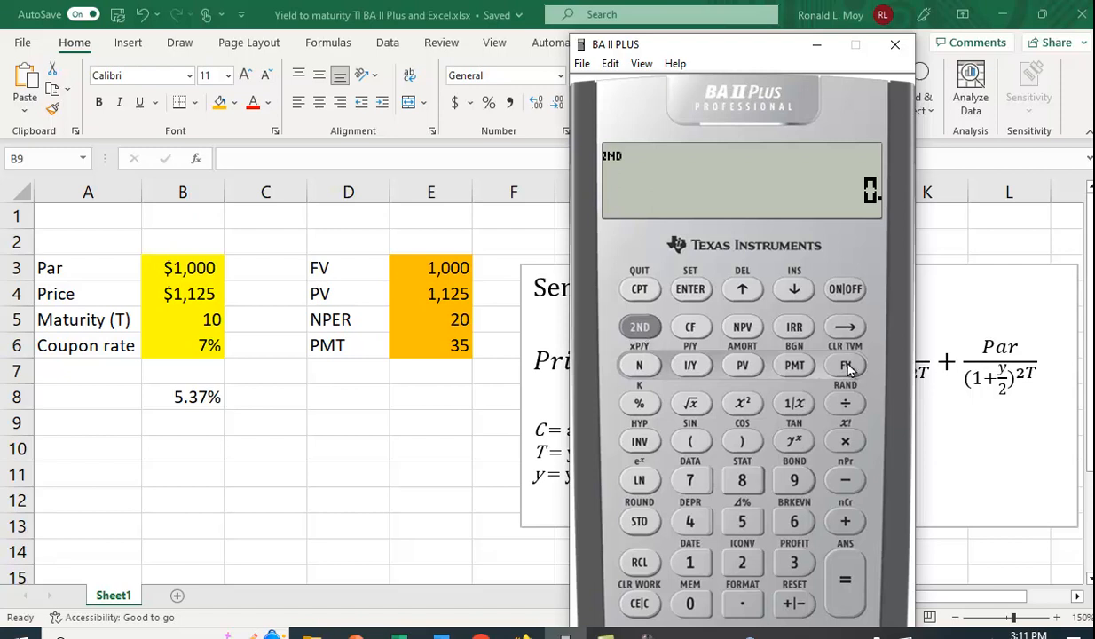
{"action": "mouse_move", "coordinate": [859, 372]}
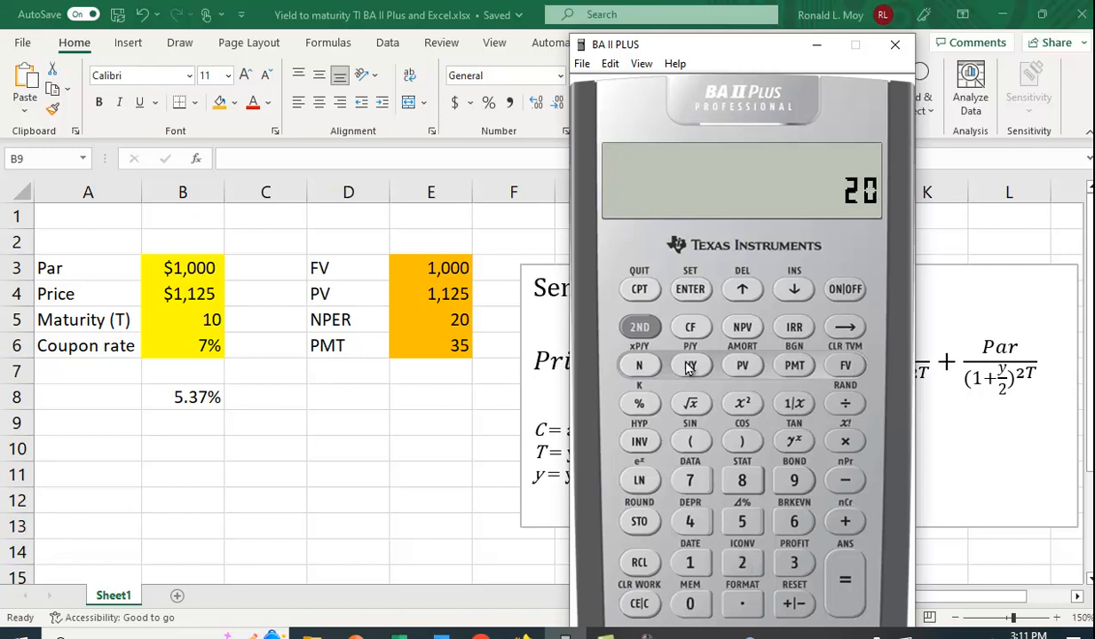
Store N = 20, FV = 1,000, PV = -1,125, PMT = 35 and compute I/Y.
{"action": "left_click", "coordinate": [639, 364]}
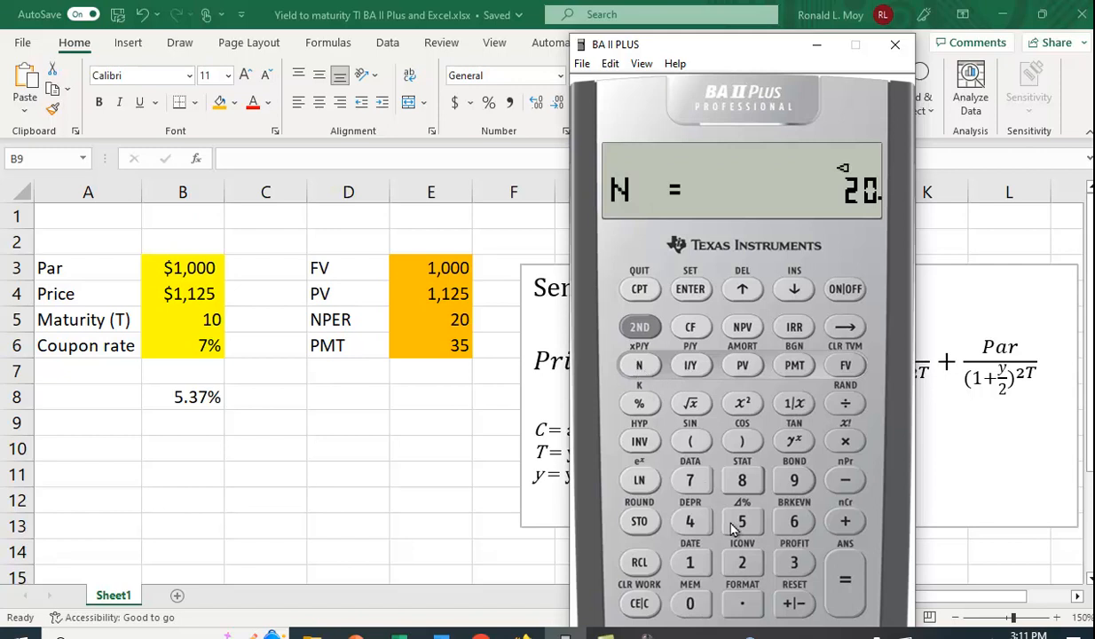
{"action": "mouse_move", "coordinate": [731, 484]}
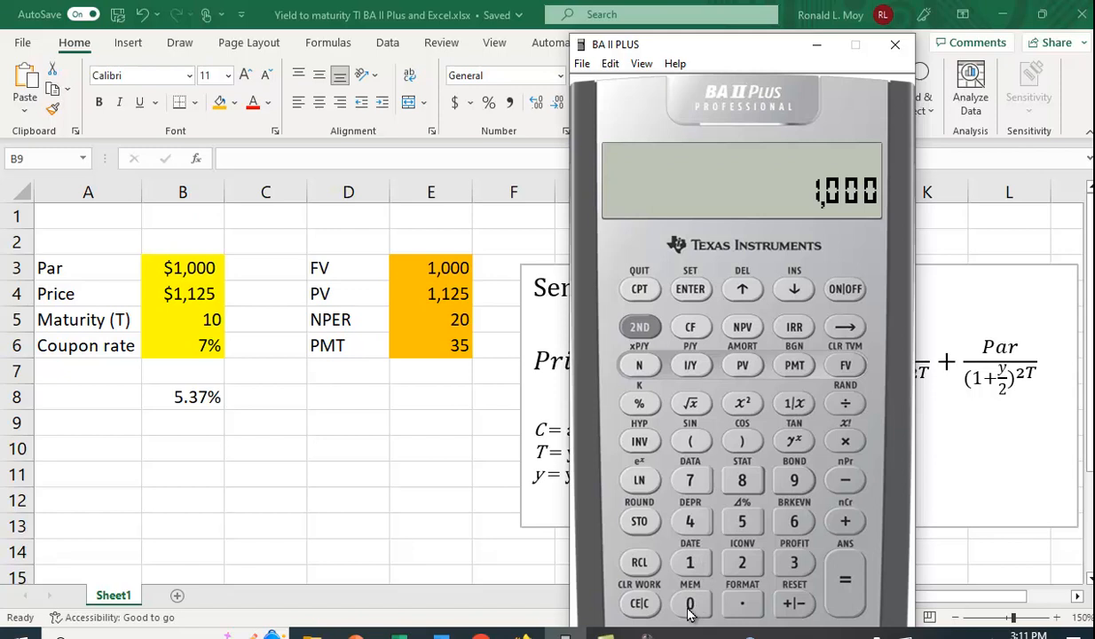
{"action": "left_click", "coordinate": [844, 365]}
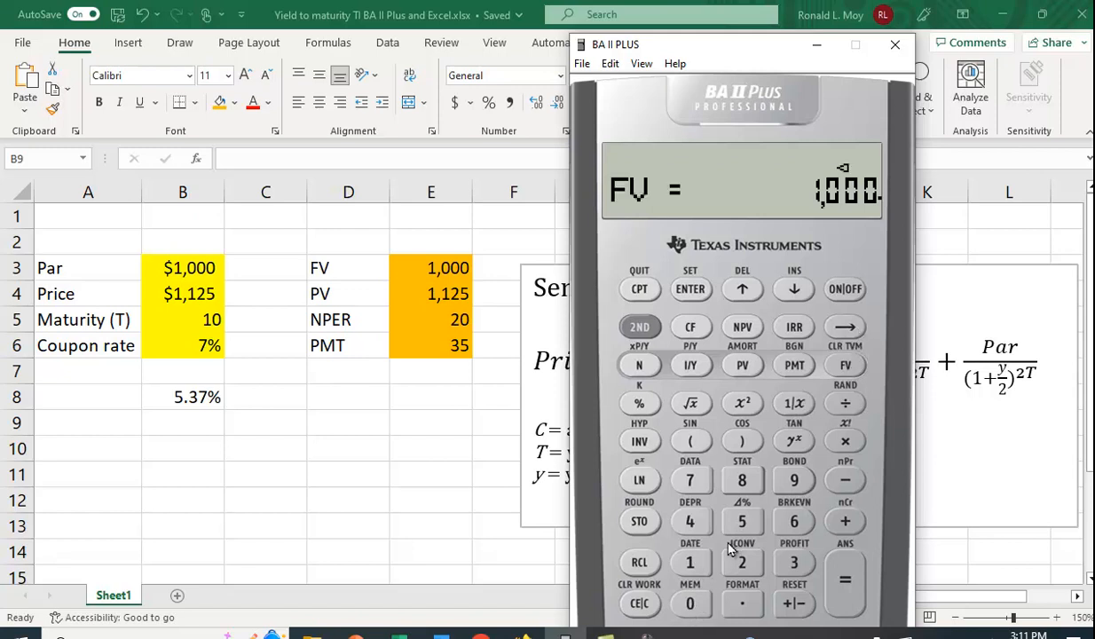
{"action": "left_click", "coordinate": [741, 563]}
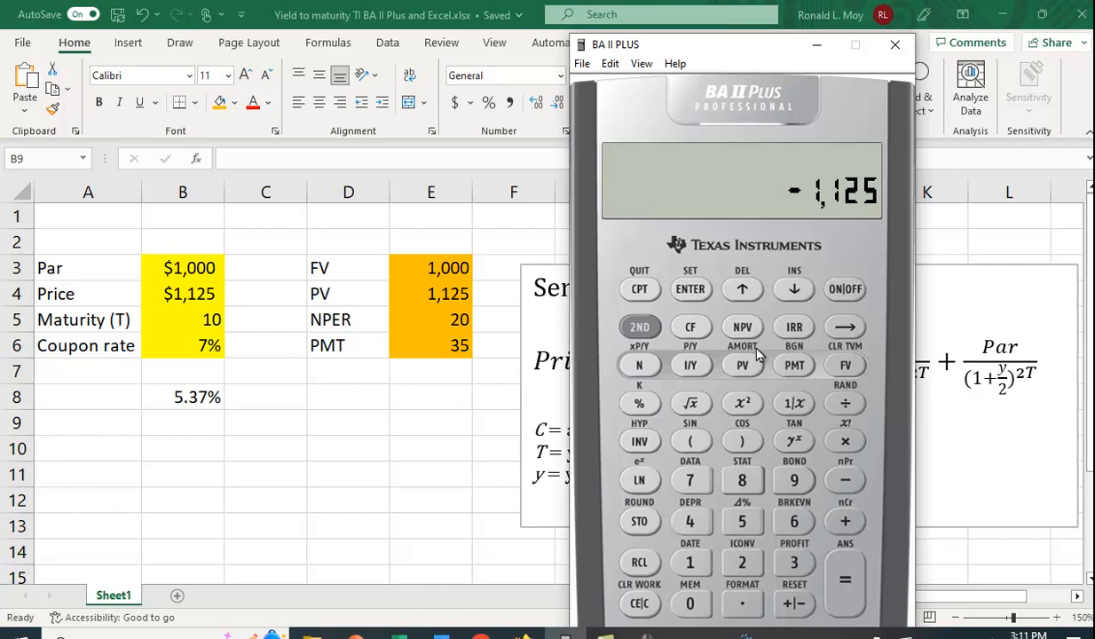
{"action": "left_click", "coordinate": [741, 364]}
{"action": "type", "text": "35"}
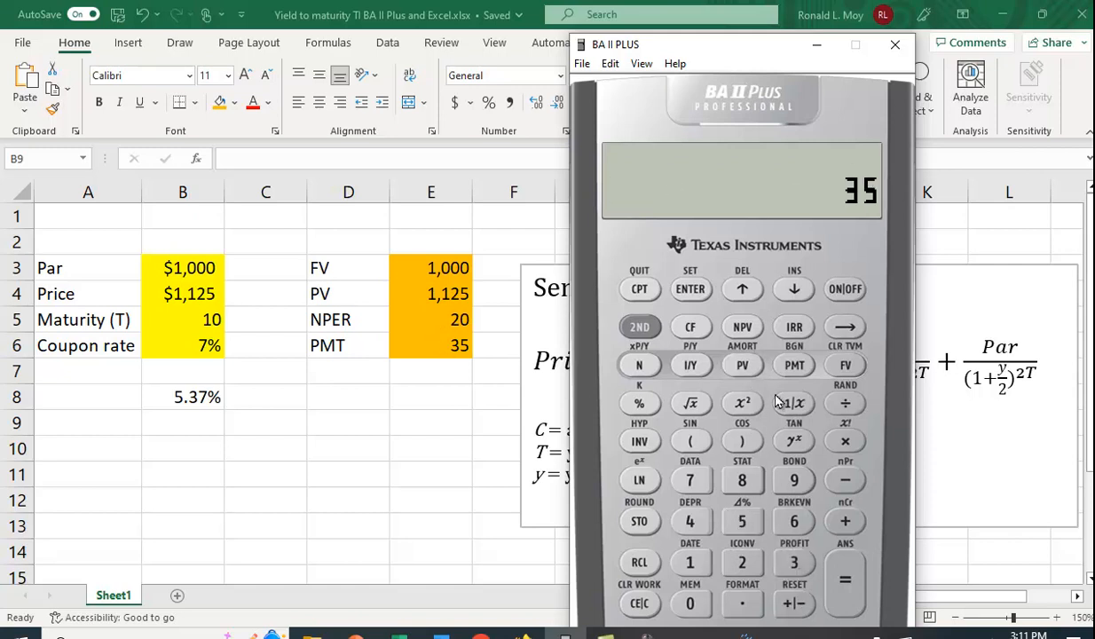
{"action": "left_click", "coordinate": [793, 364]}
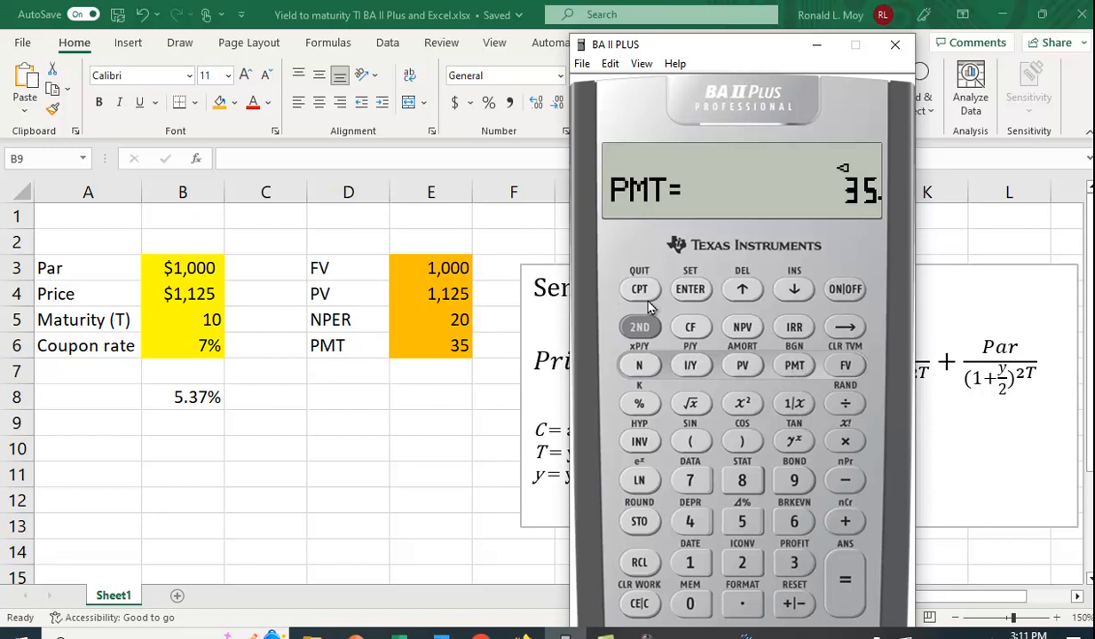
{"action": "left_click", "coordinate": [690, 365]}
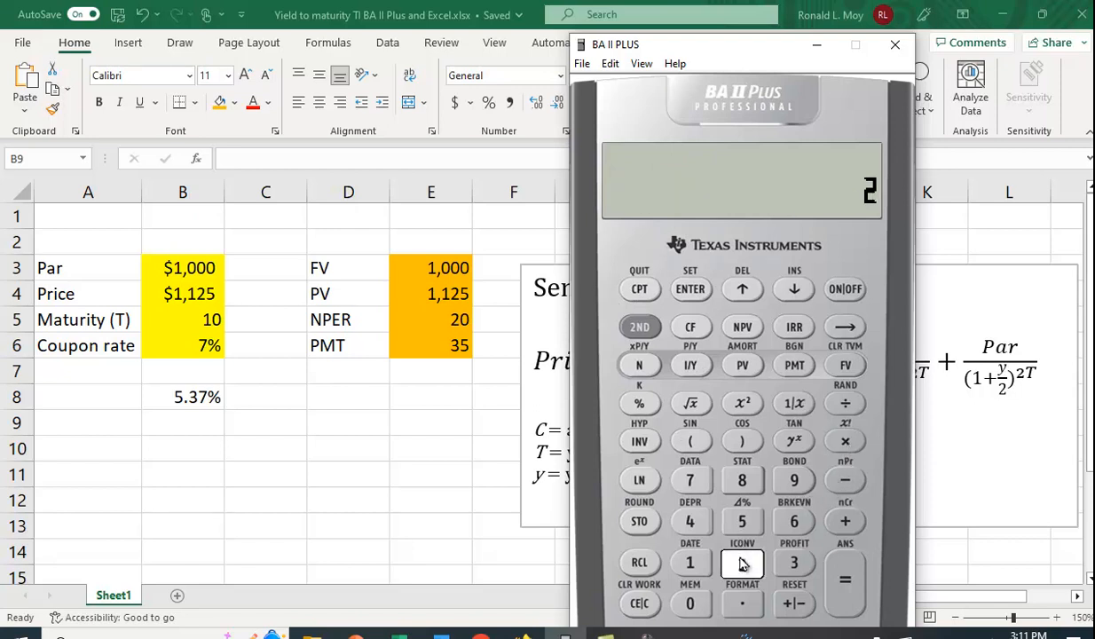
Complete the ×2 to show 5.368293872, matching the sheet's 5.37% yield.
{"action": "left_click", "coordinate": [843, 579]}
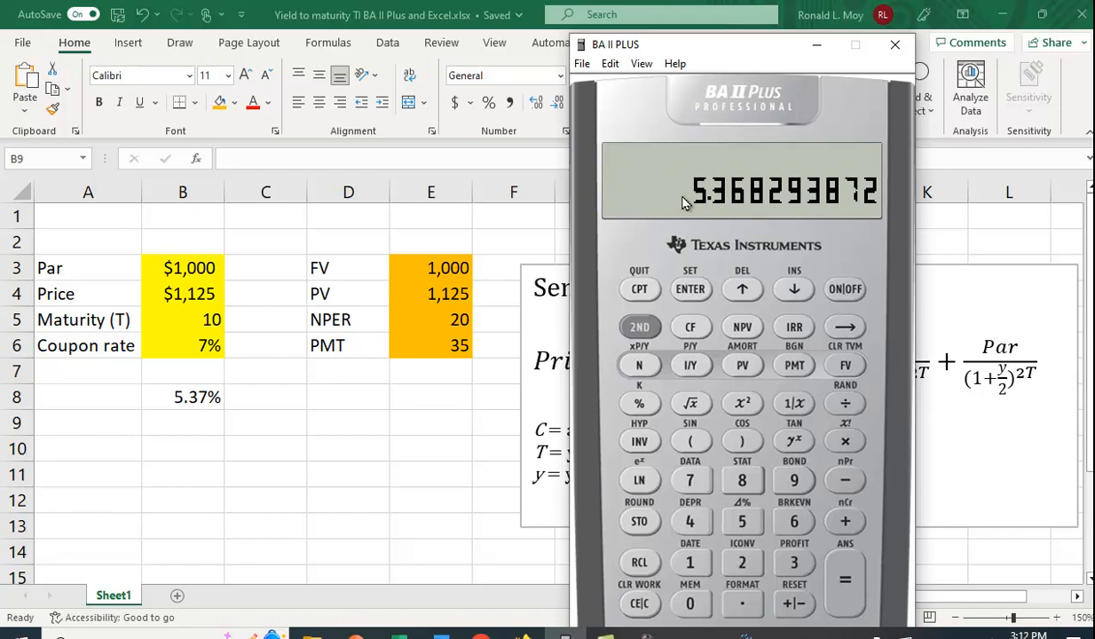
{"action": "mouse_move", "coordinate": [235, 406]}
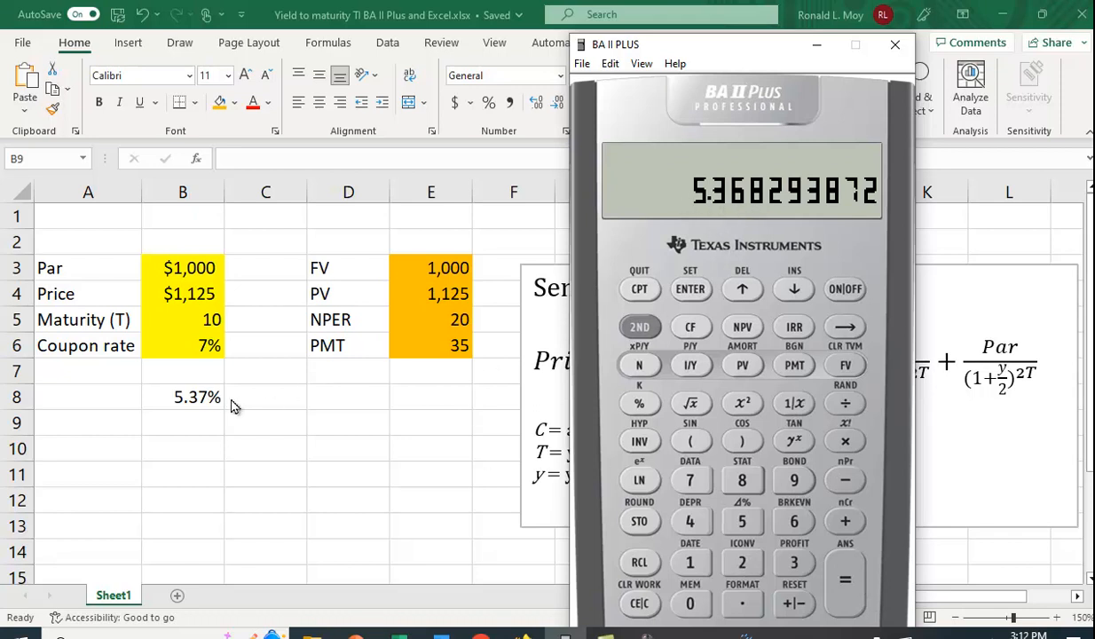
{"action": "mouse_move", "coordinate": [327, 455]}
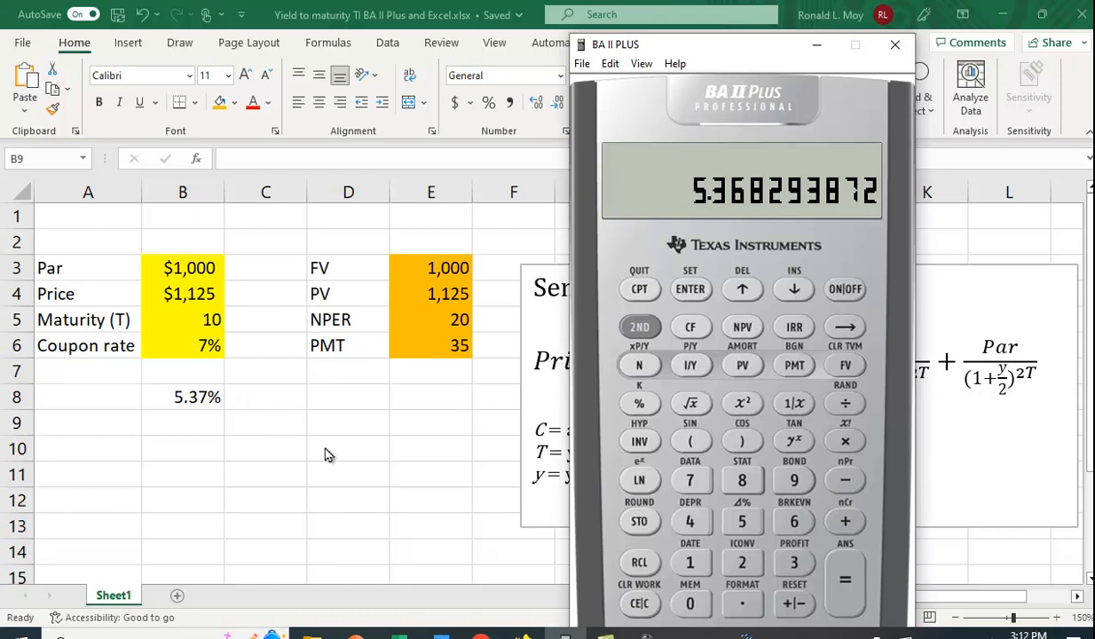
{"action": "mouse_move", "coordinate": [379, 451]}
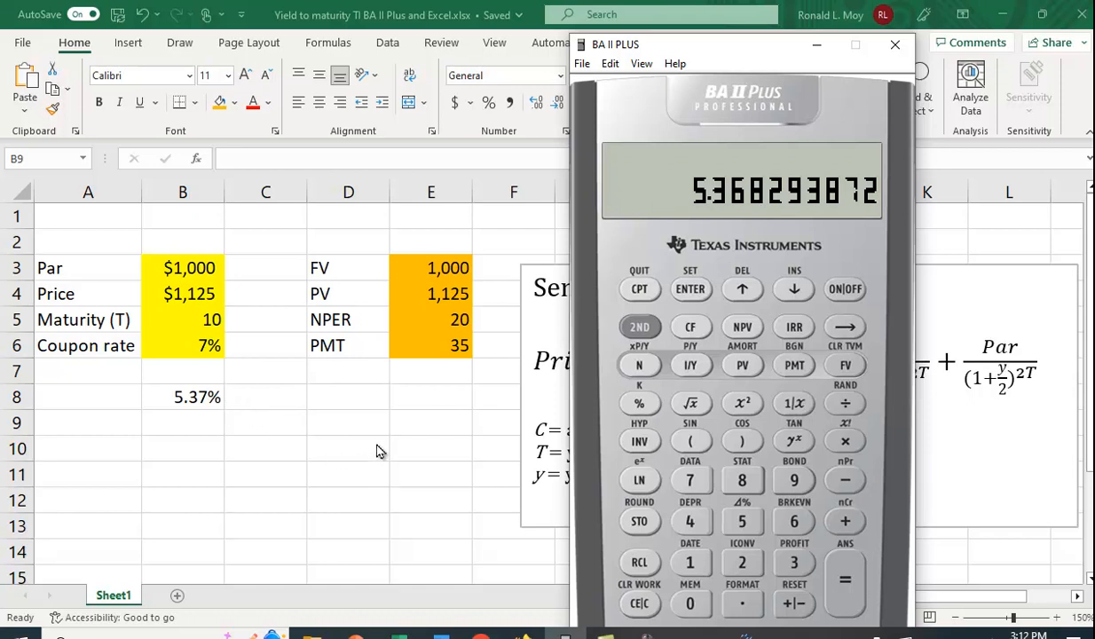
{"action": "mouse_move", "coordinate": [395, 444]}
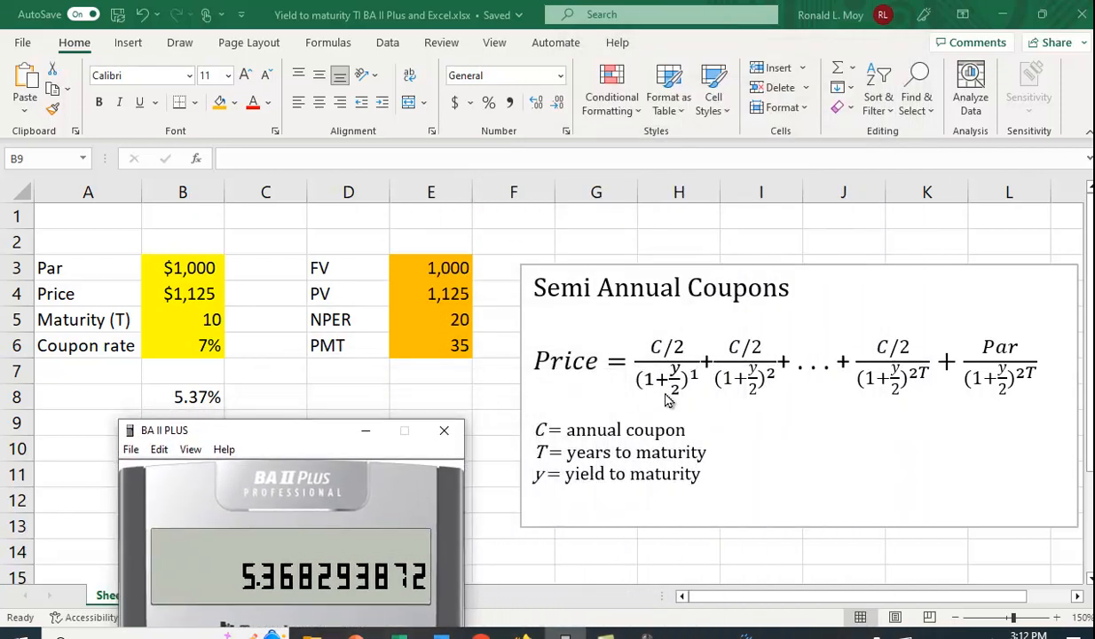
{"action": "mouse_move", "coordinate": [680, 411]}
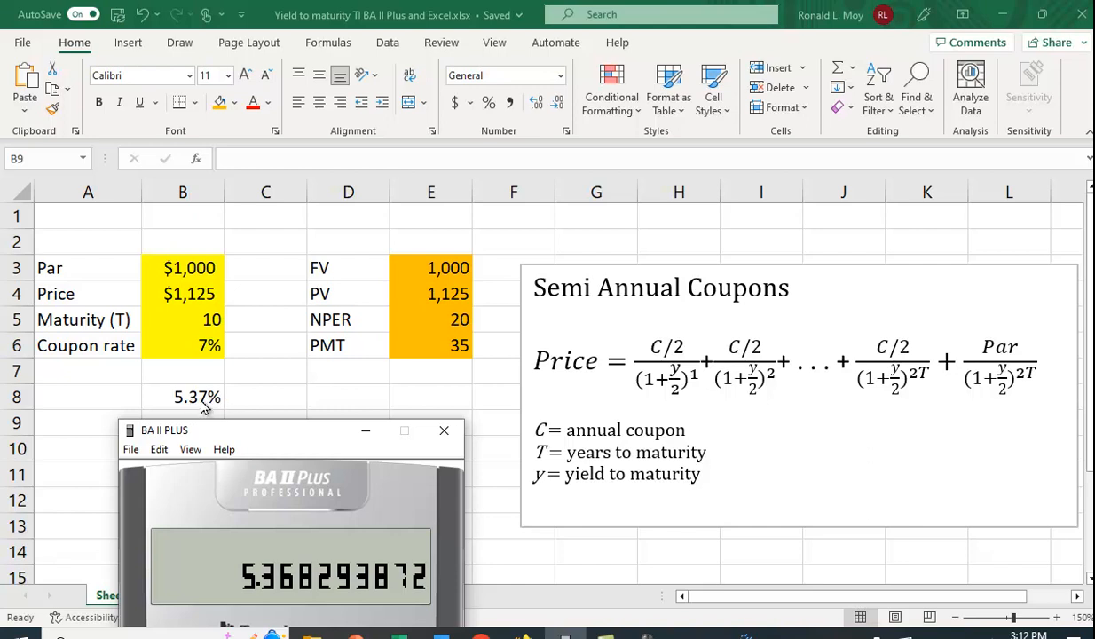
{"action": "mouse_move", "coordinate": [674, 384]}
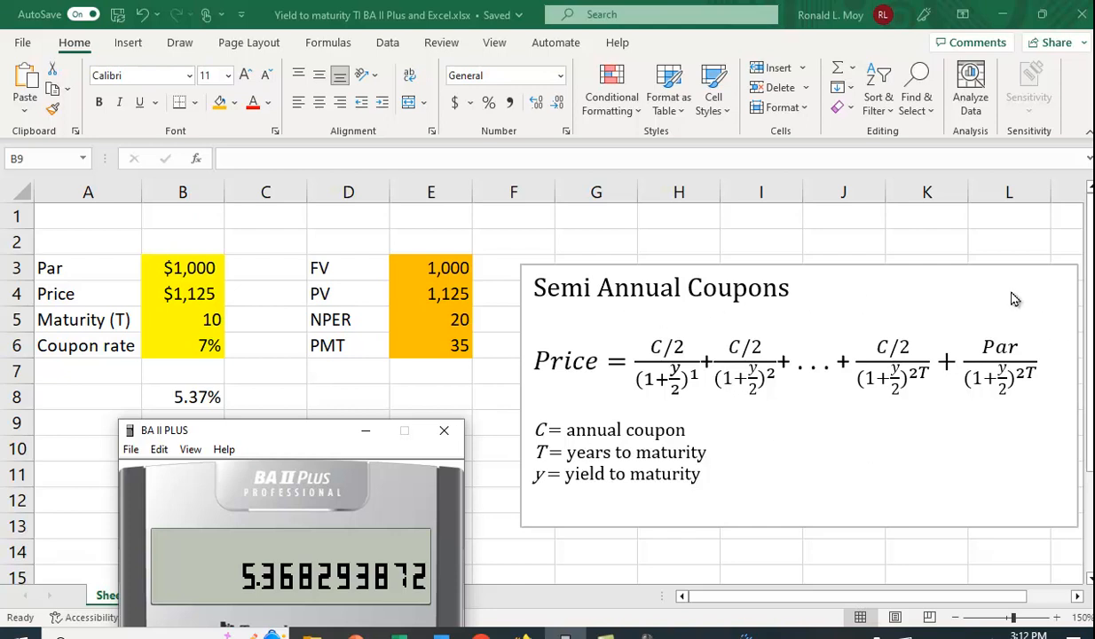
{"action": "mouse_move", "coordinate": [275, 447]}
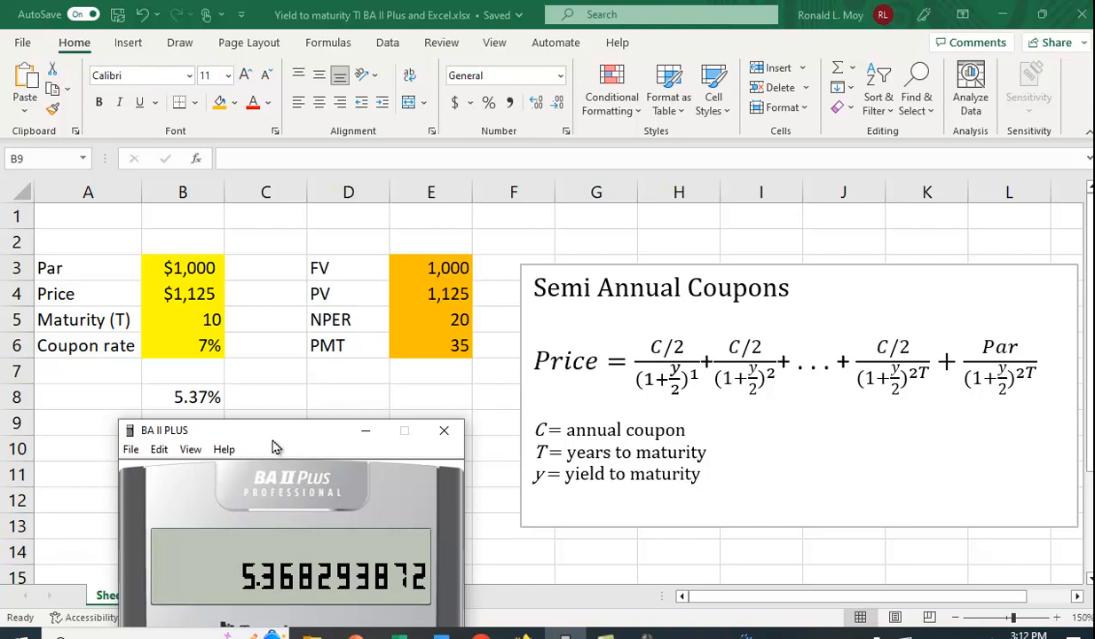
{"action": "mouse_move", "coordinate": [298, 455]}
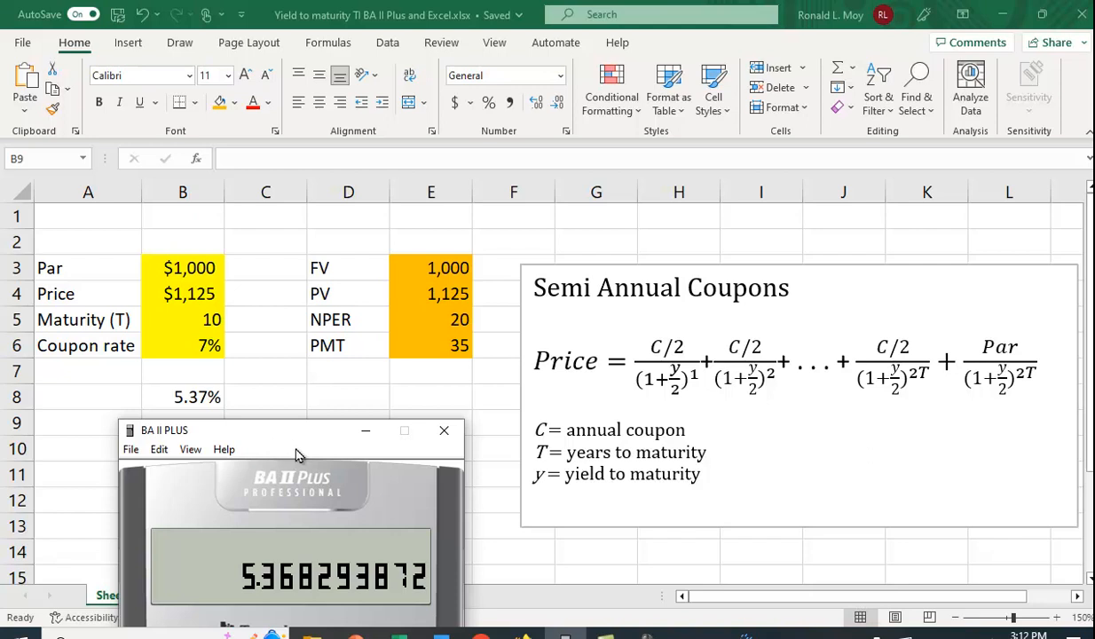